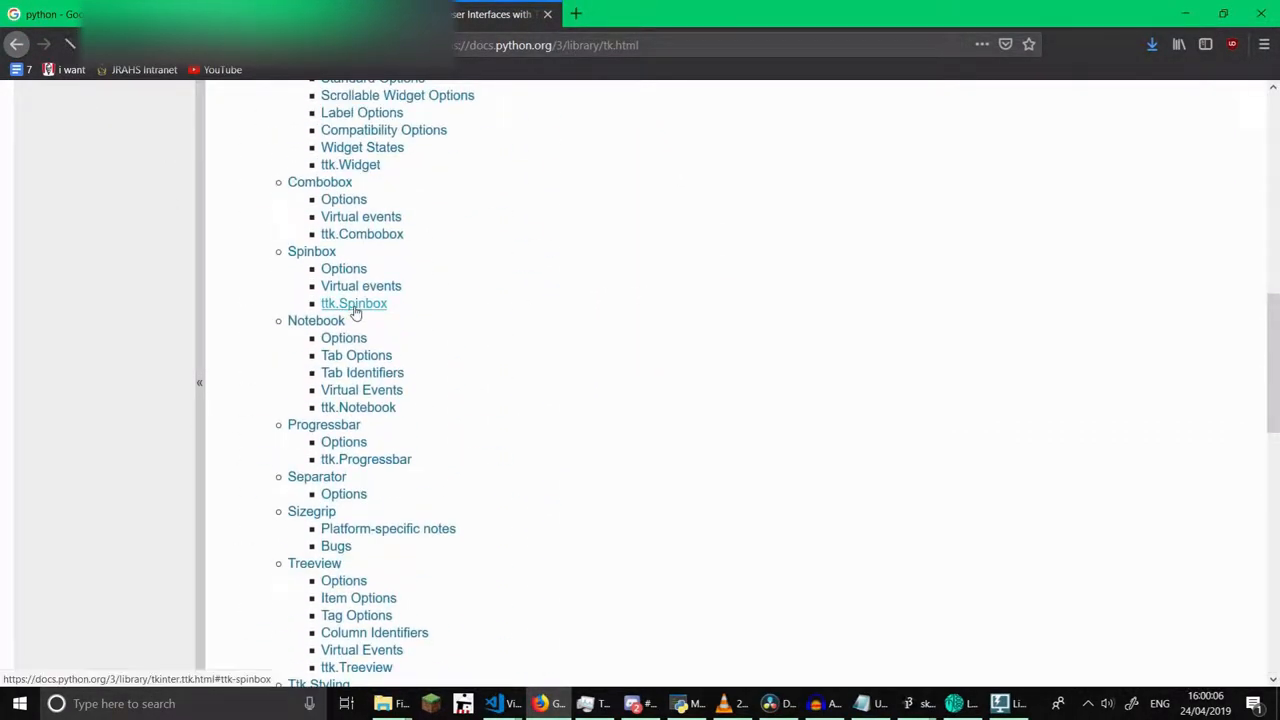
- Bring up the pyglet documentation home page in a web browser
left_click(353, 303)
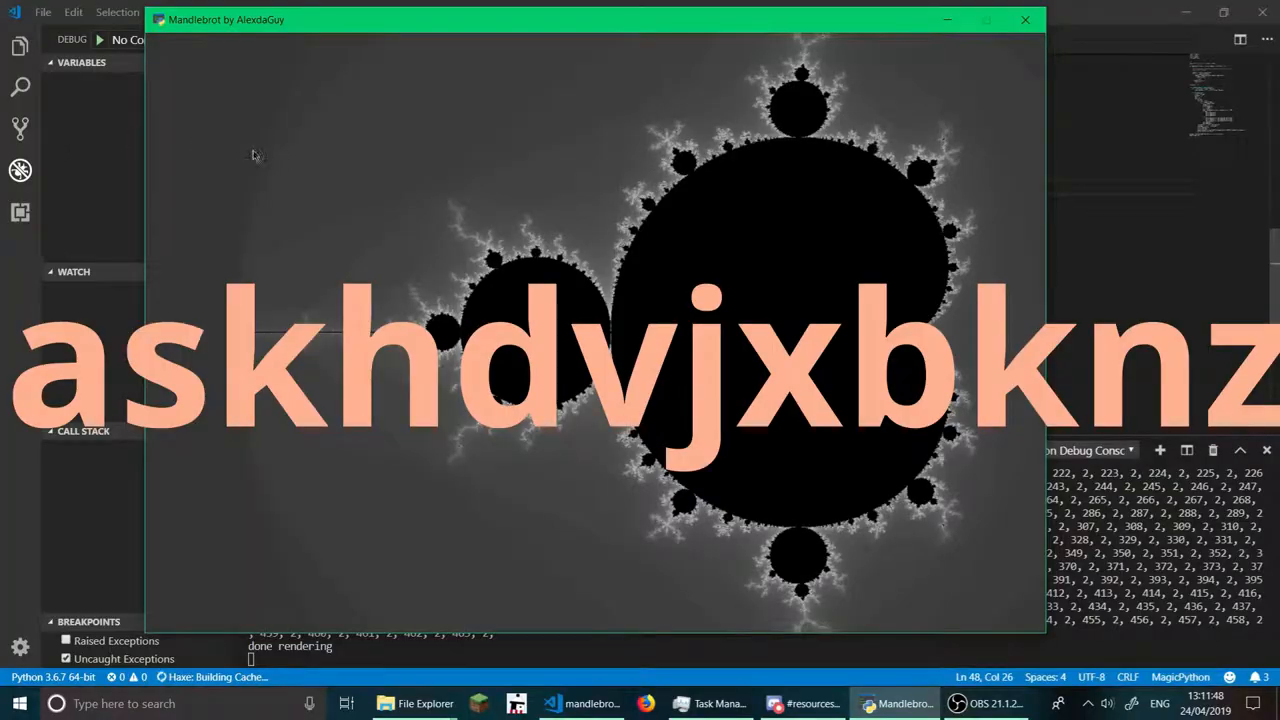
left_click(1022, 21)
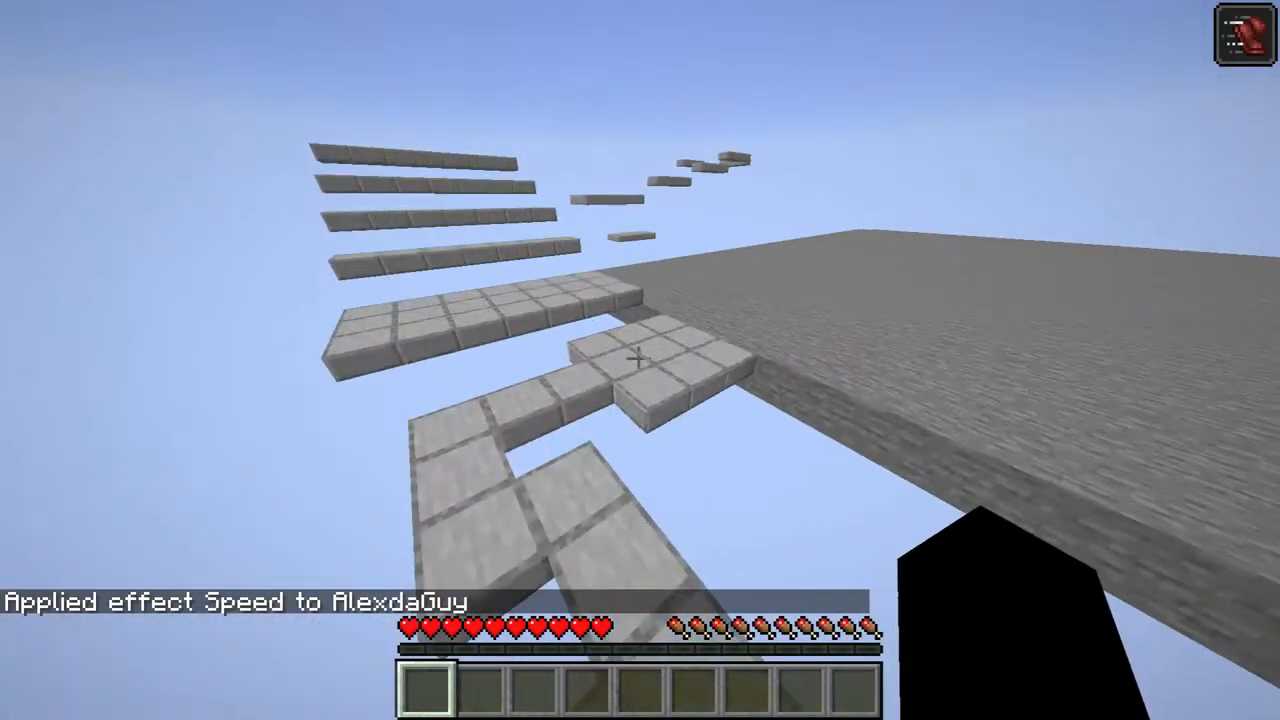
mouse_move(638, 360)
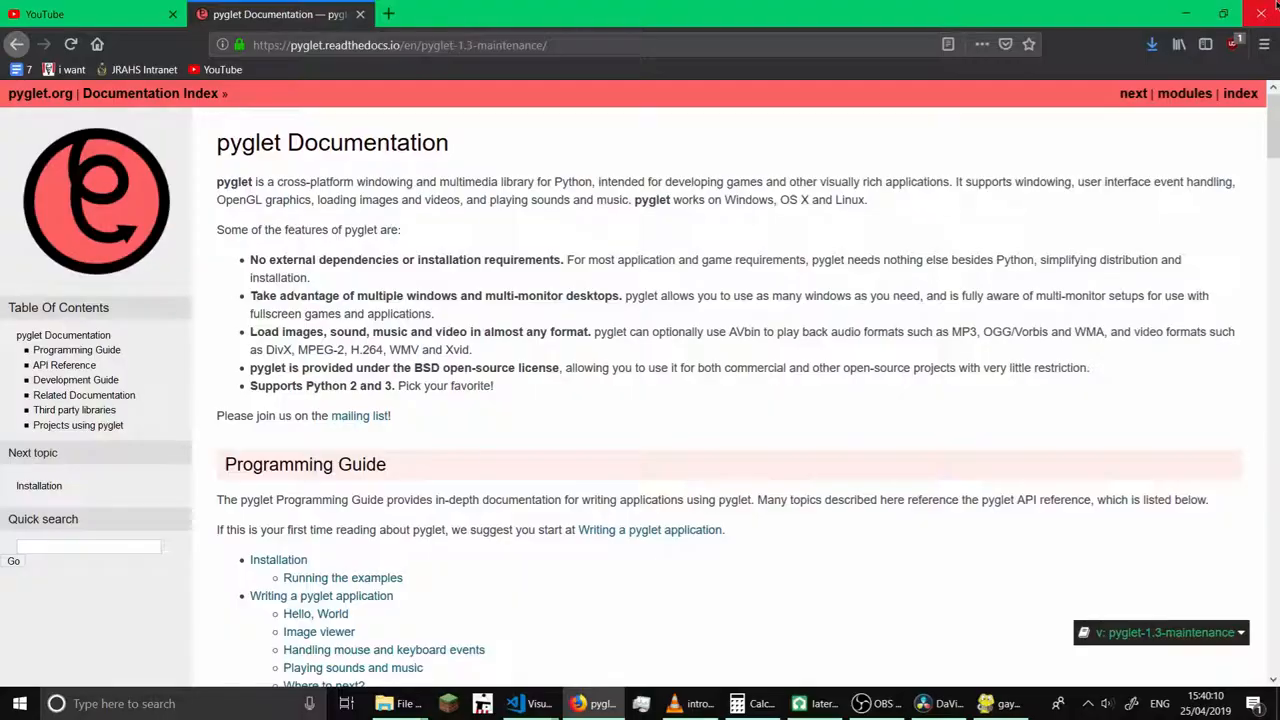
scroll("down", 3)
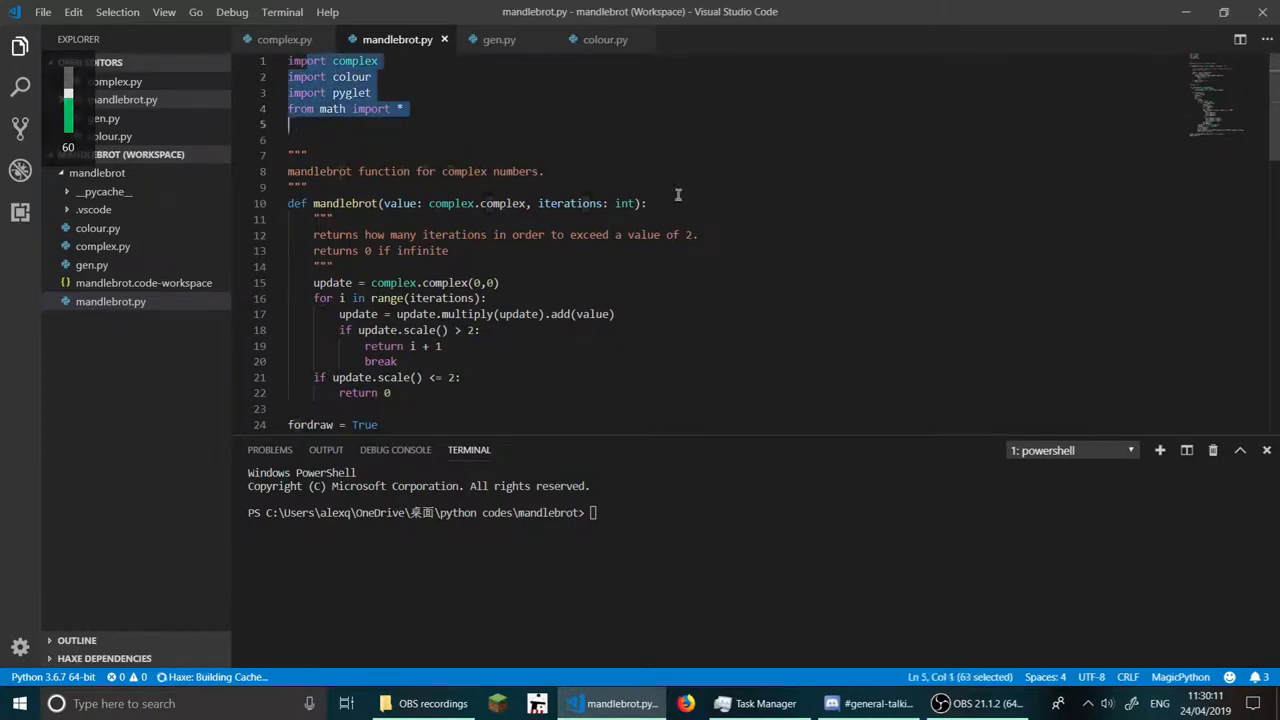
- Start Python in the terminal and import py_compile
scroll("down", 3)
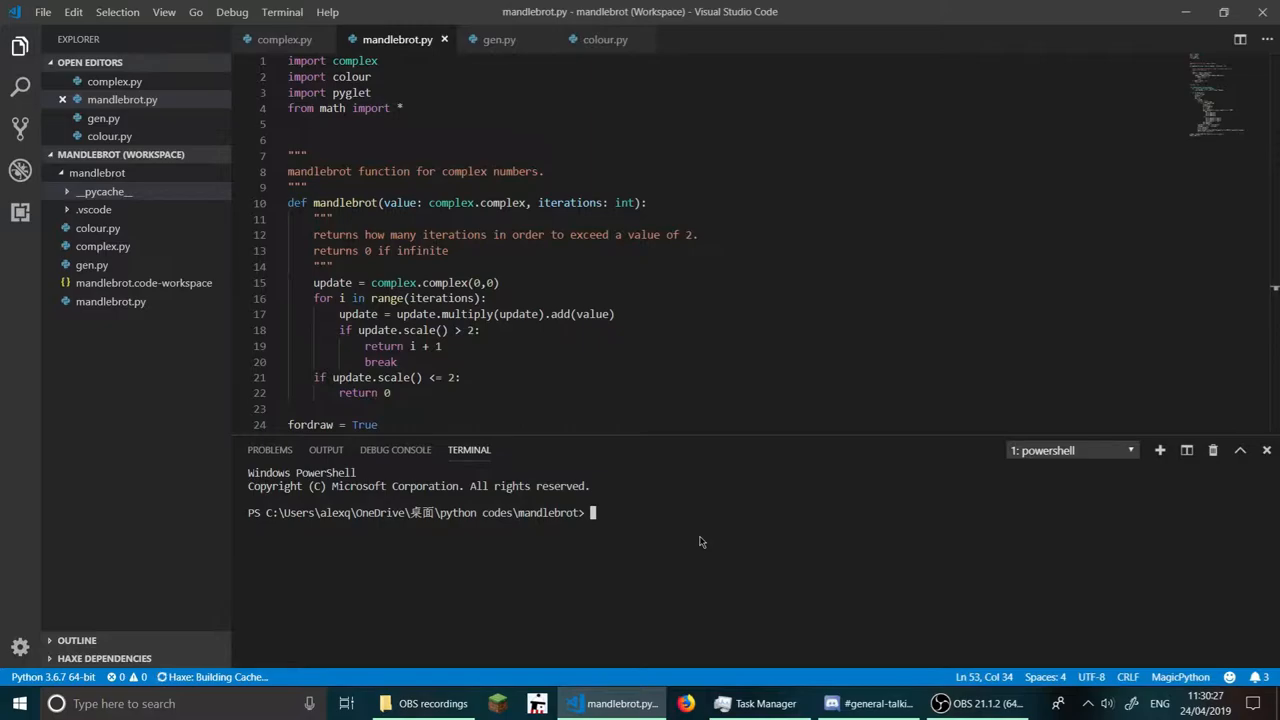
mouse_move(656, 557)
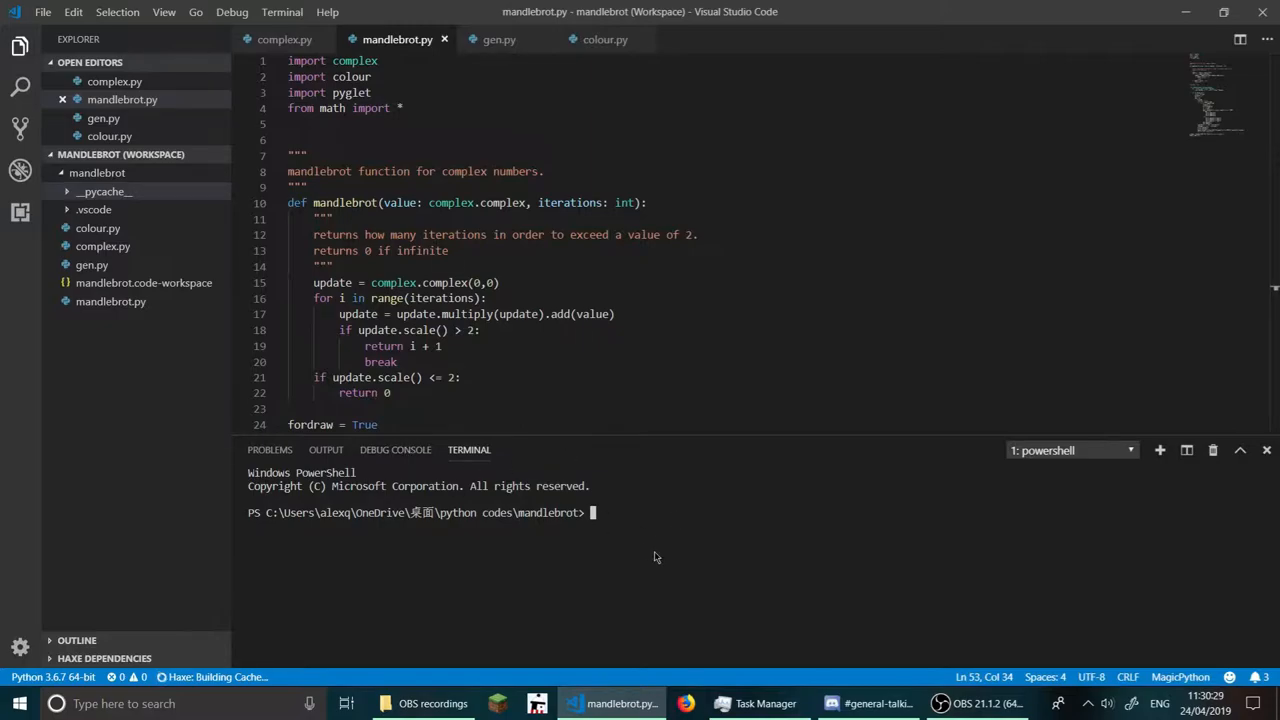
type("python")
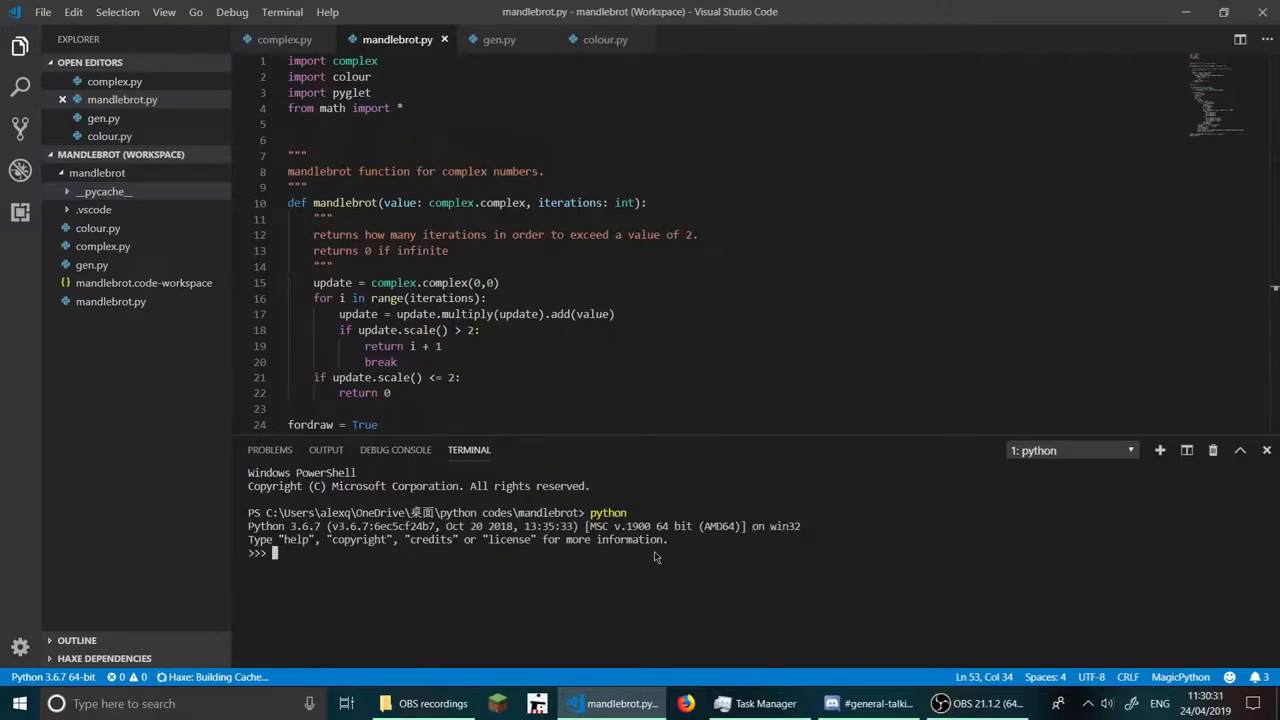
type("import")
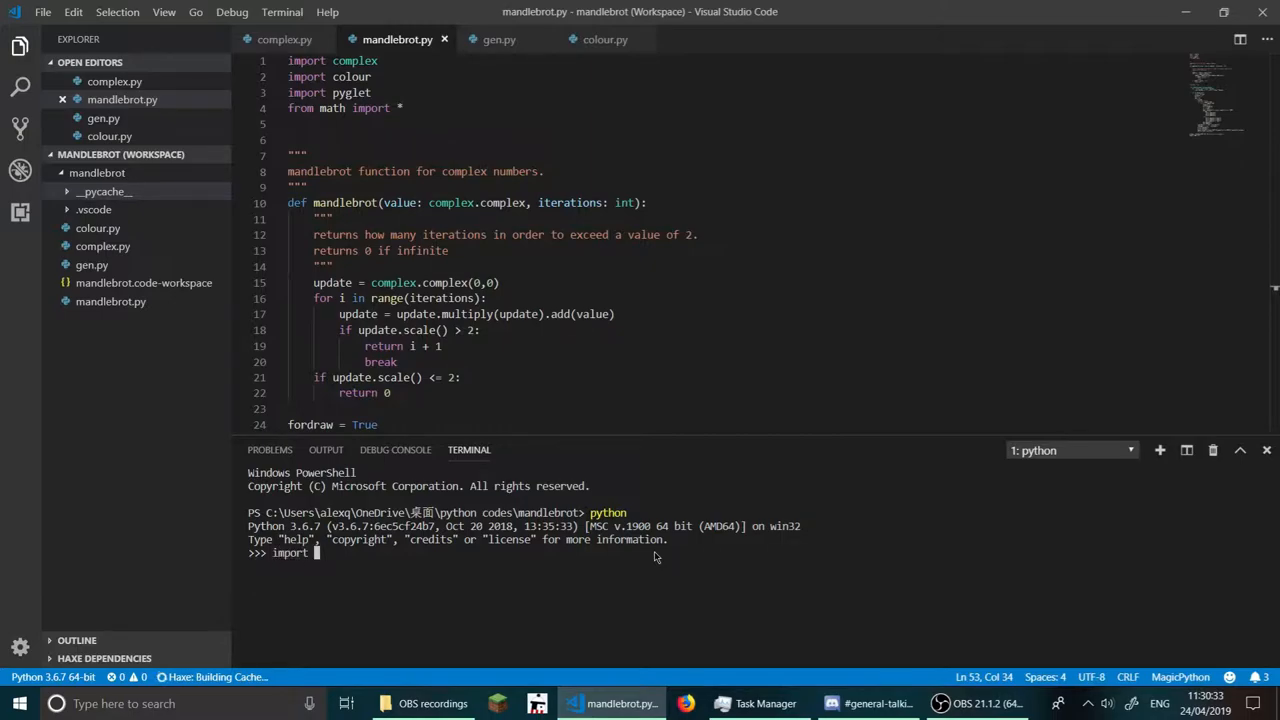
type("py_compile")
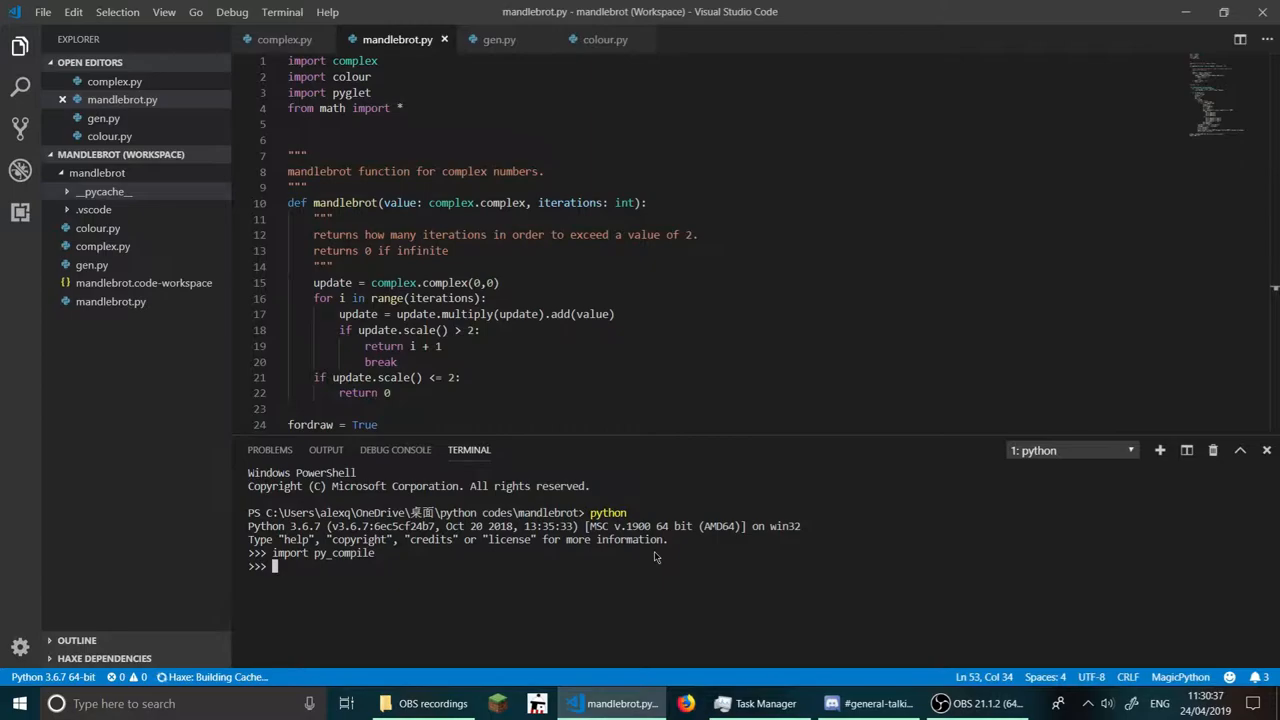
type("py_compile.c")
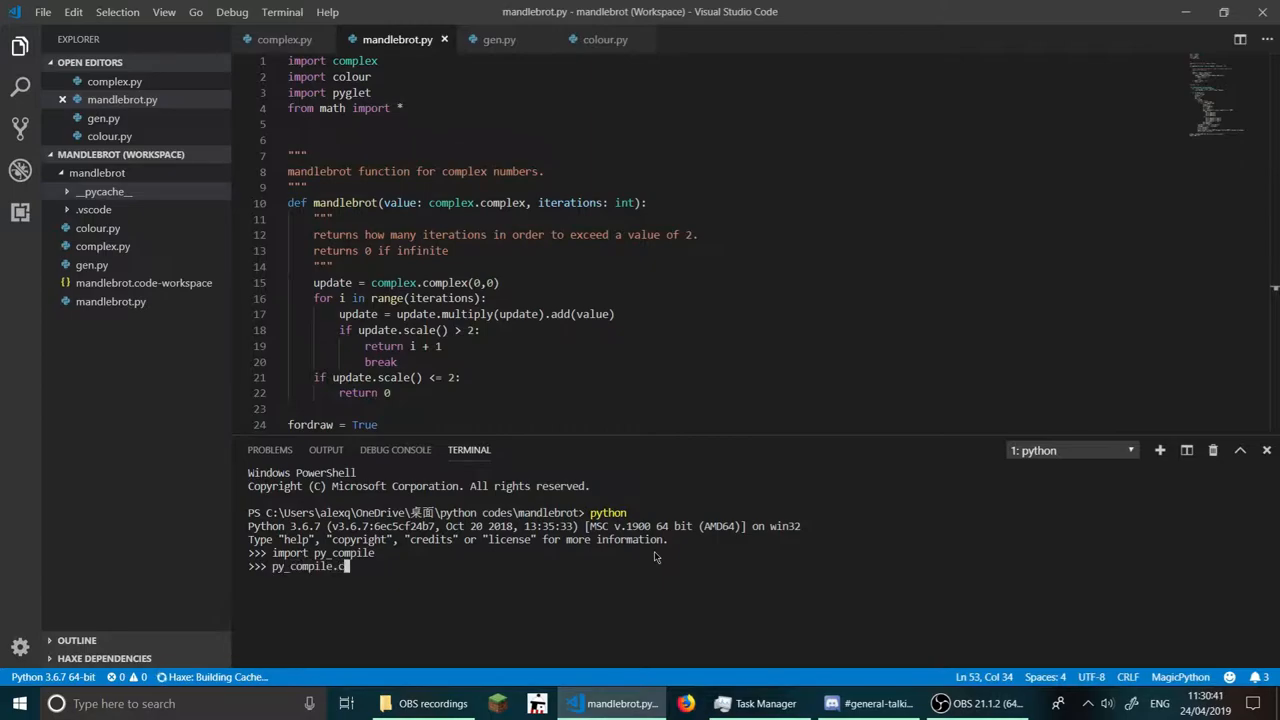
- Compile 'mandlebrot.py', check __pycache__ for the .pyc, and exit Python
type("ompile(")
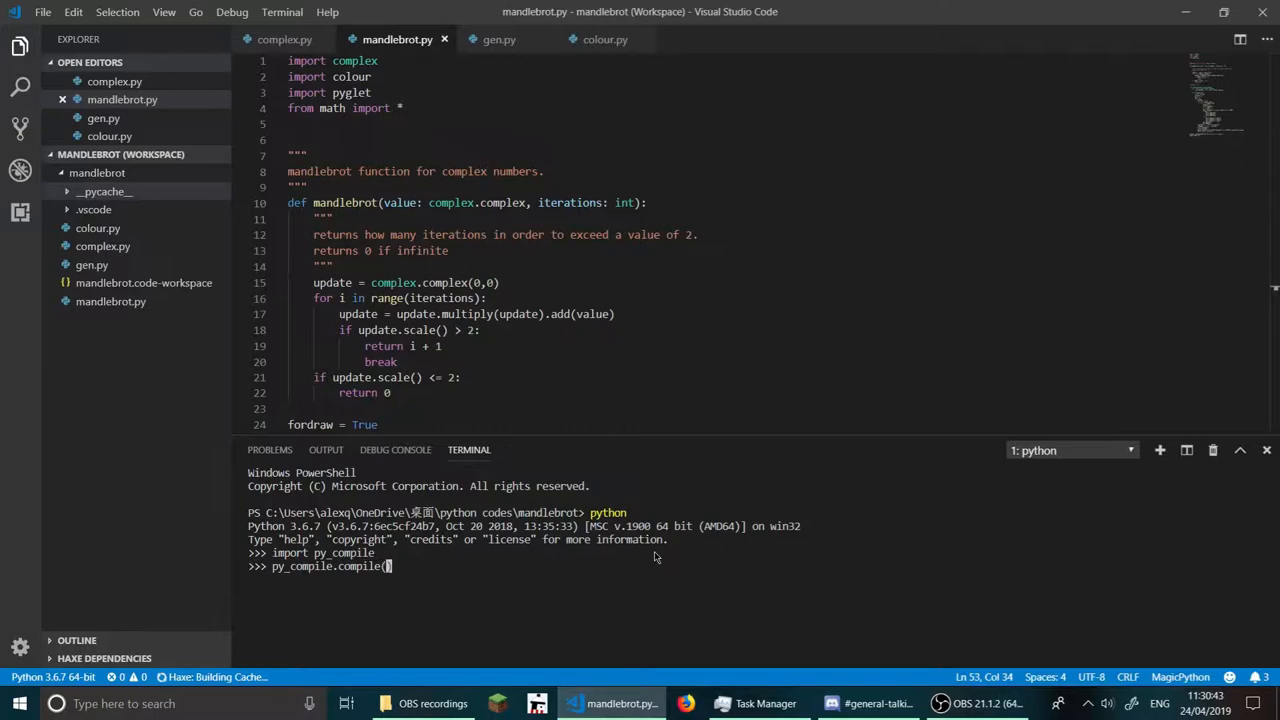
type("'m")
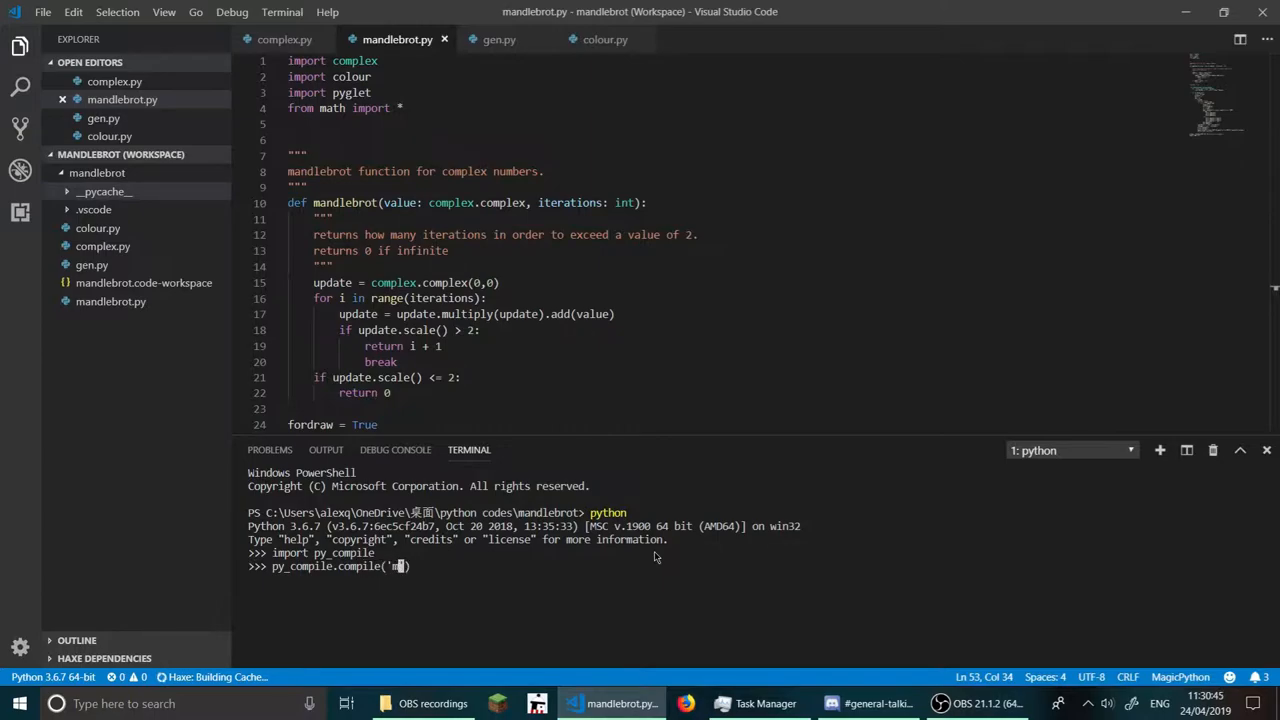
type("andlebrot")
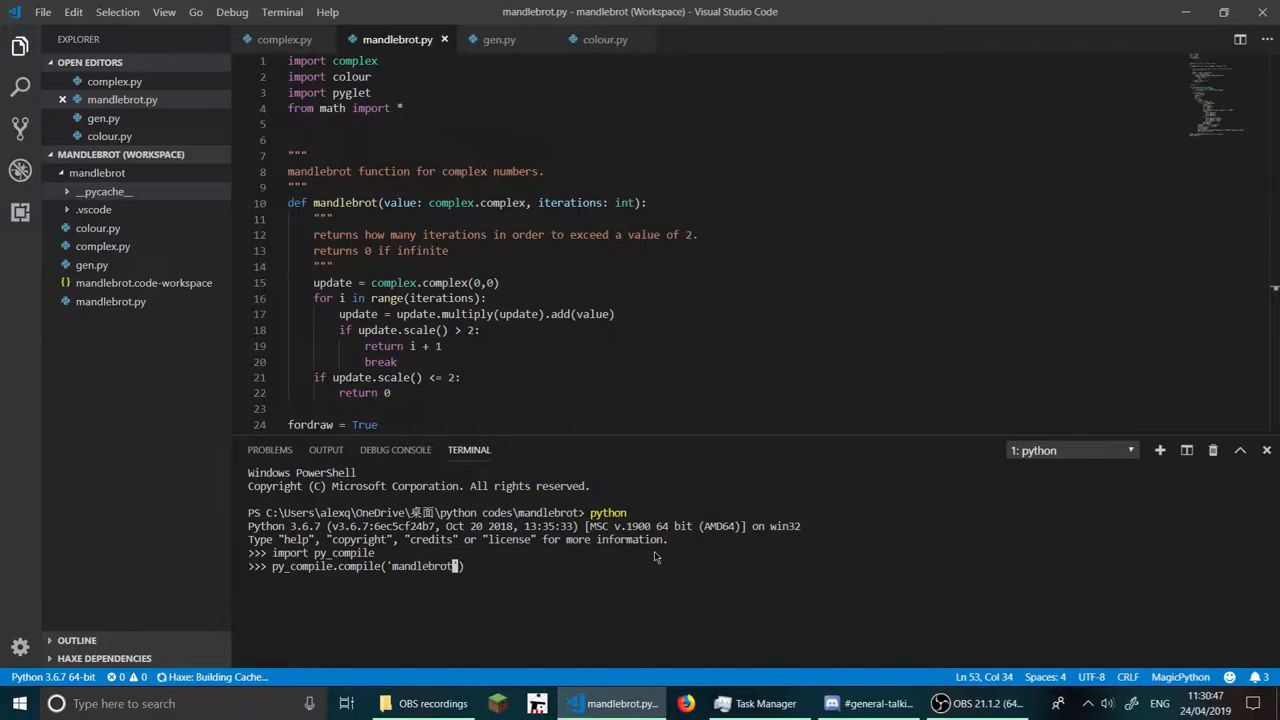
type(".py")
key("Enter")
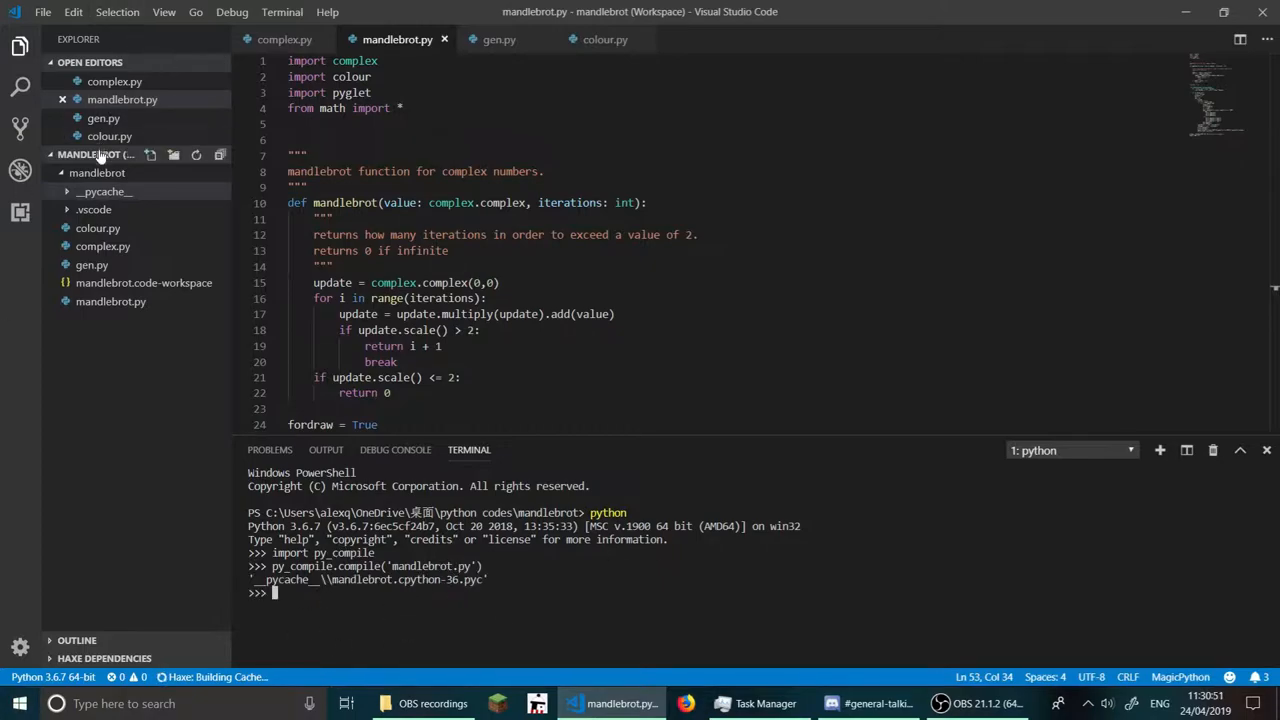
left_click(104, 191)
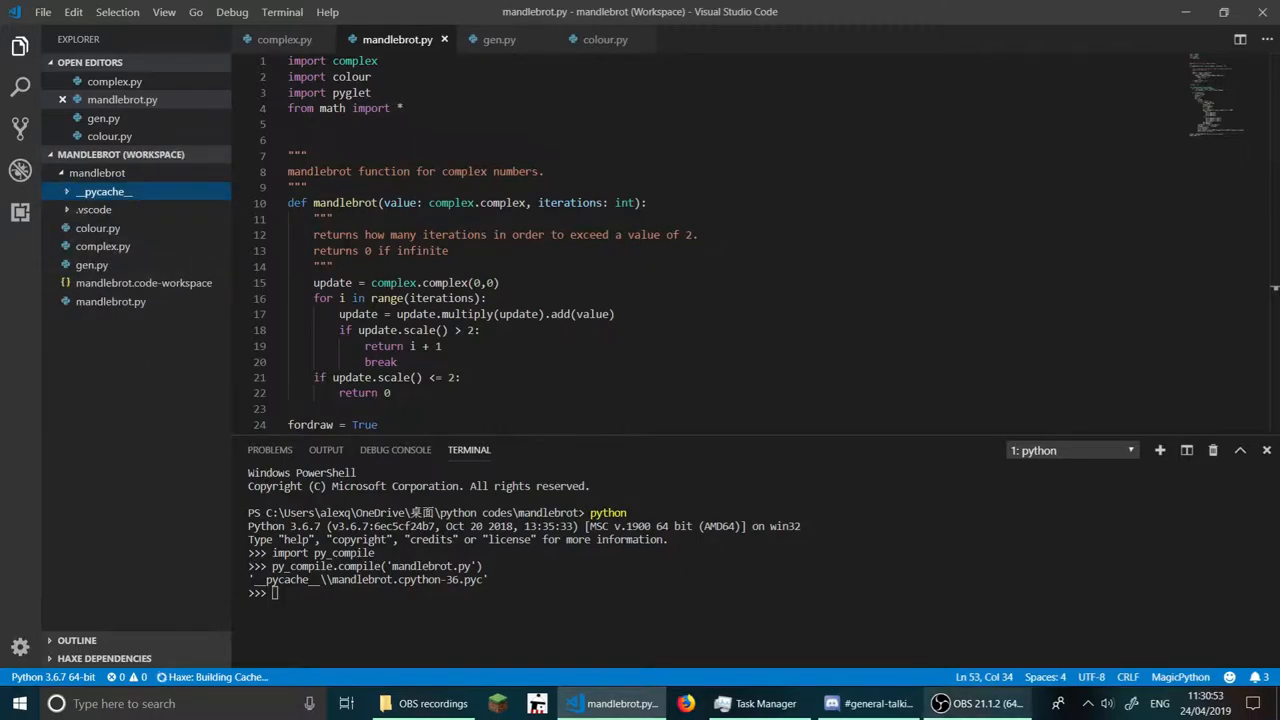
key("ctrl+z")
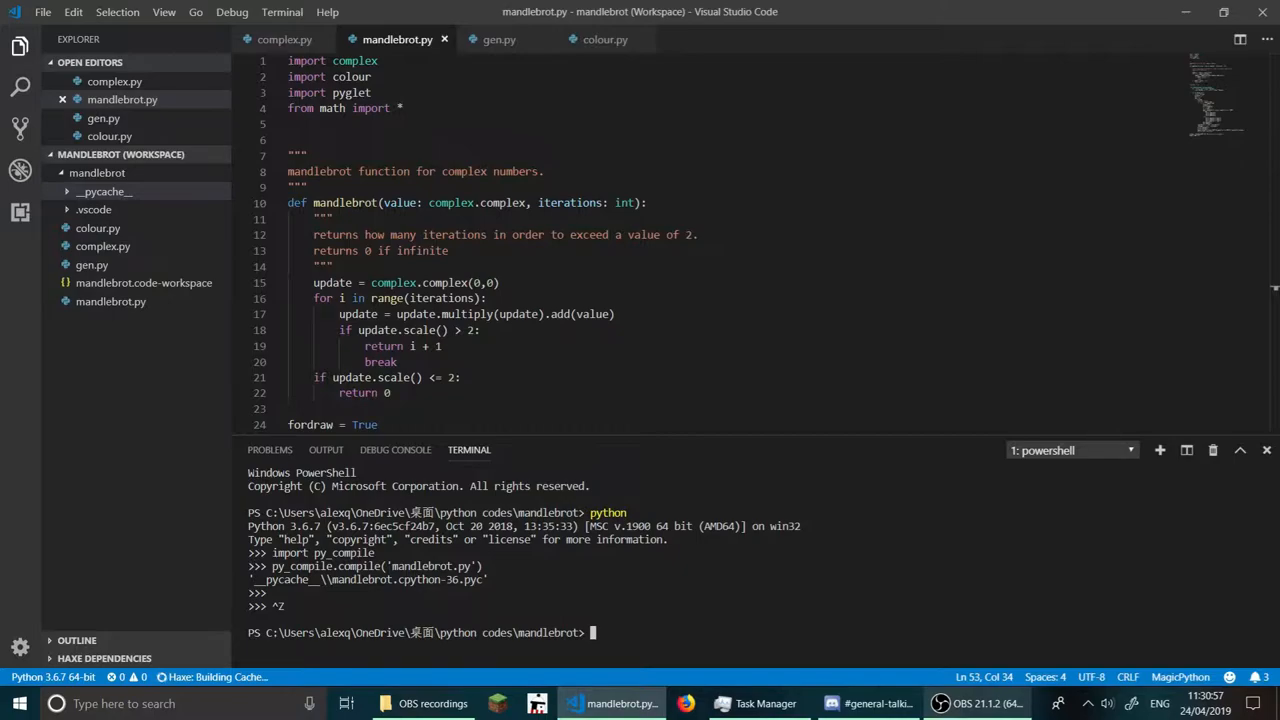
- Change into __pycache__ and run the compiled .pyc with python
type("cd .\\__")
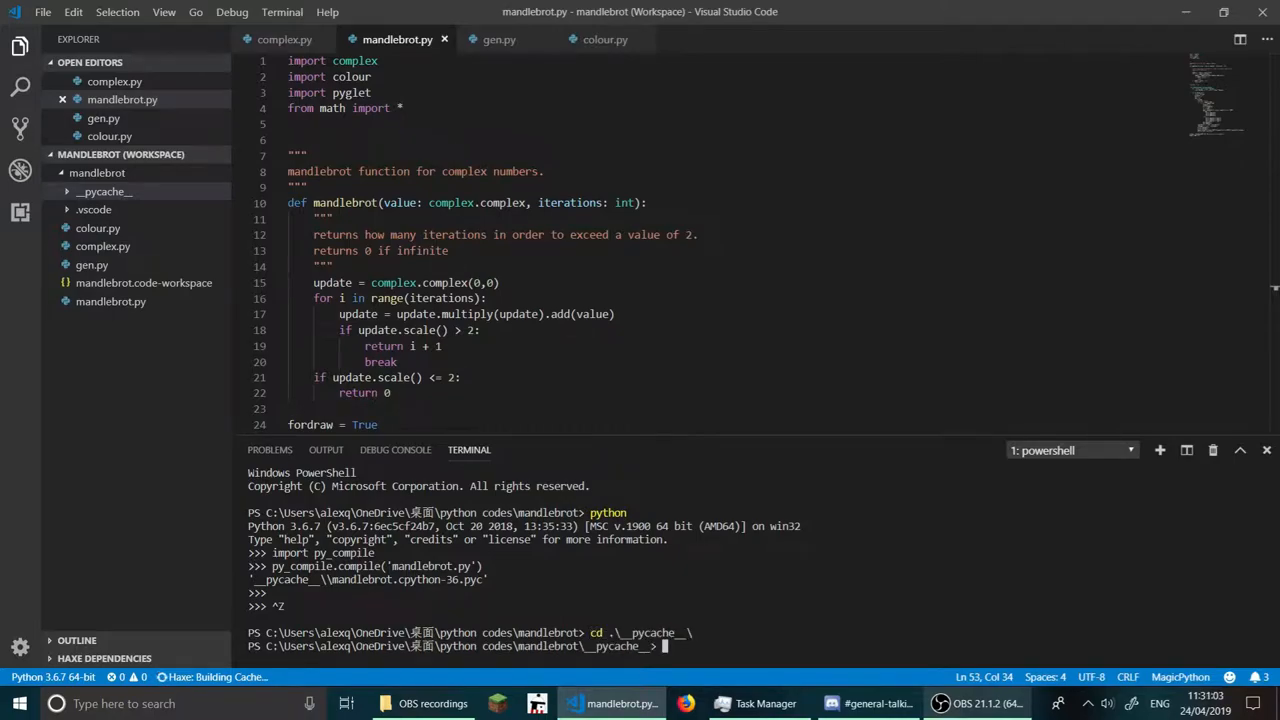
type("py")
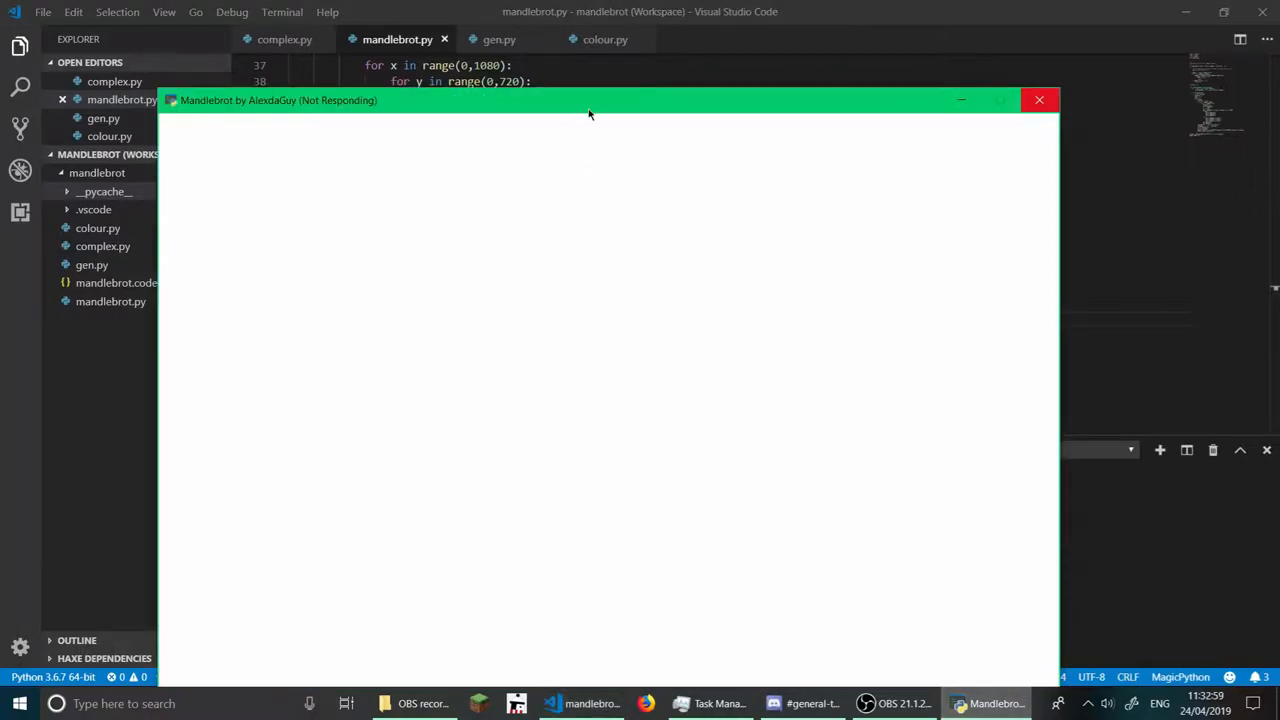
- Move the blank Mandelbrot window, run the script, and scroll the code while it renders
left_click_drag(589, 100, 613, 84)
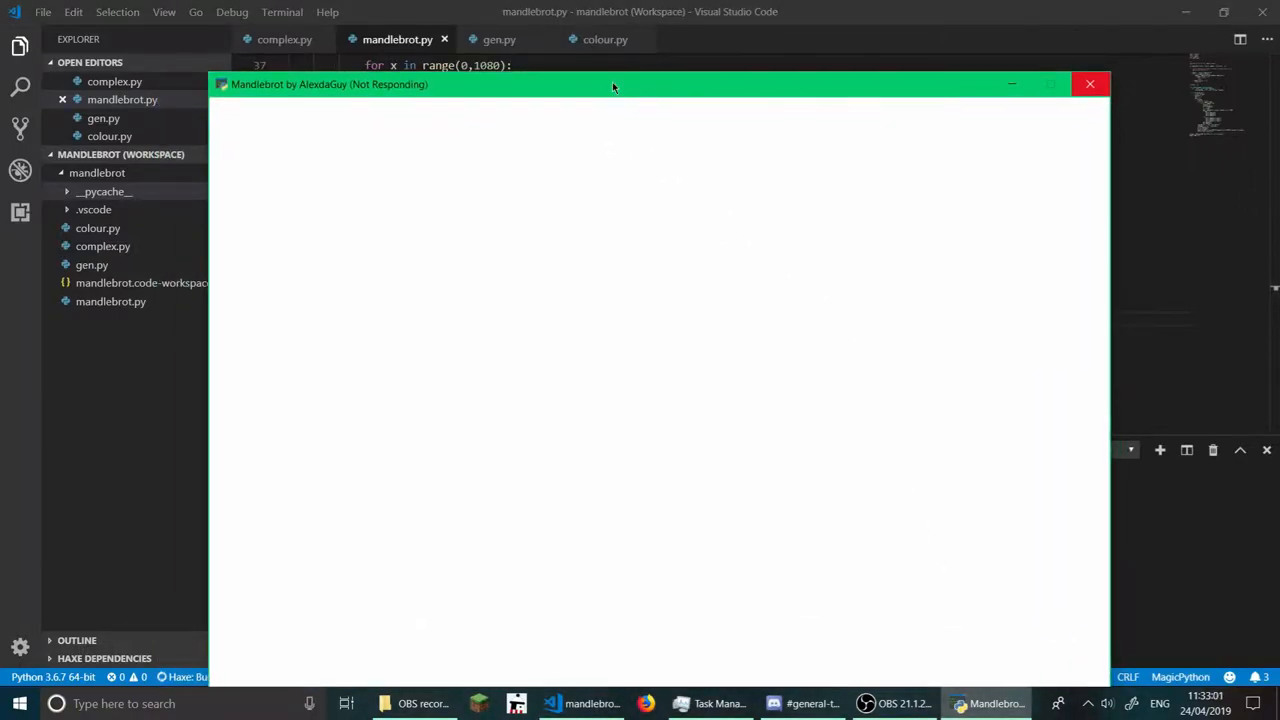
left_click(1089, 88)
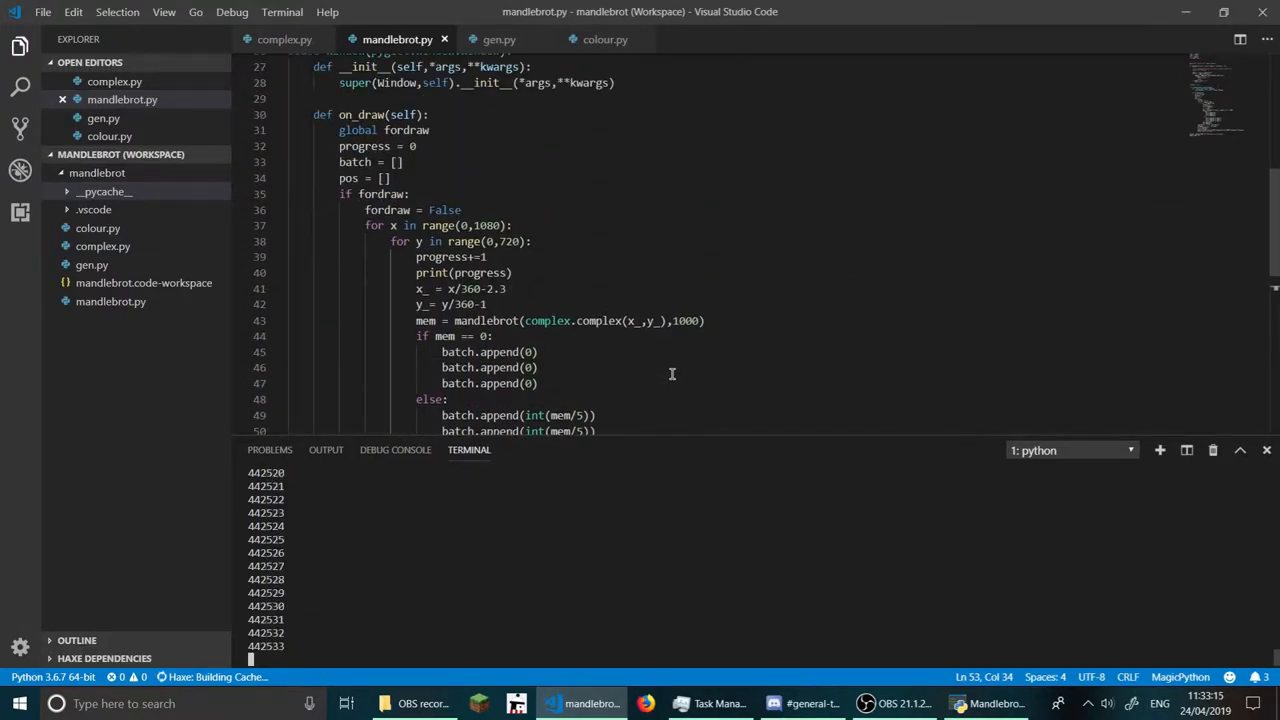
scroll("down", 3)
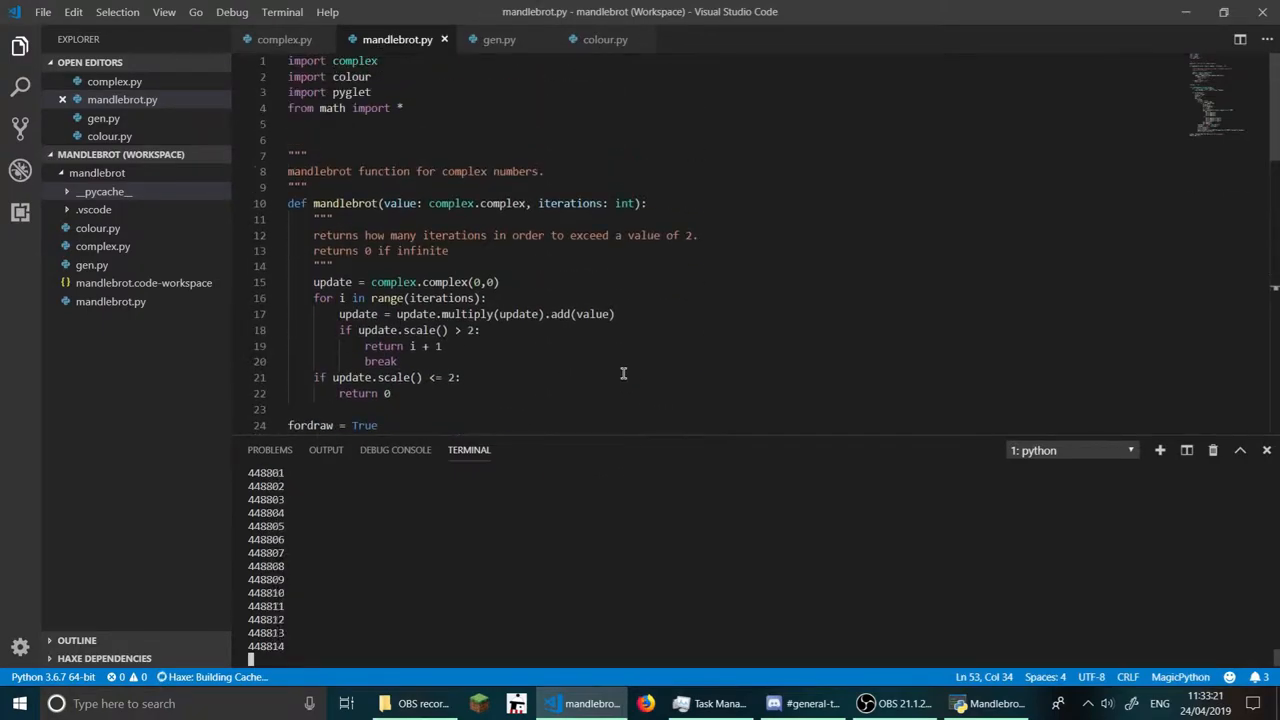
scroll("down", 3)
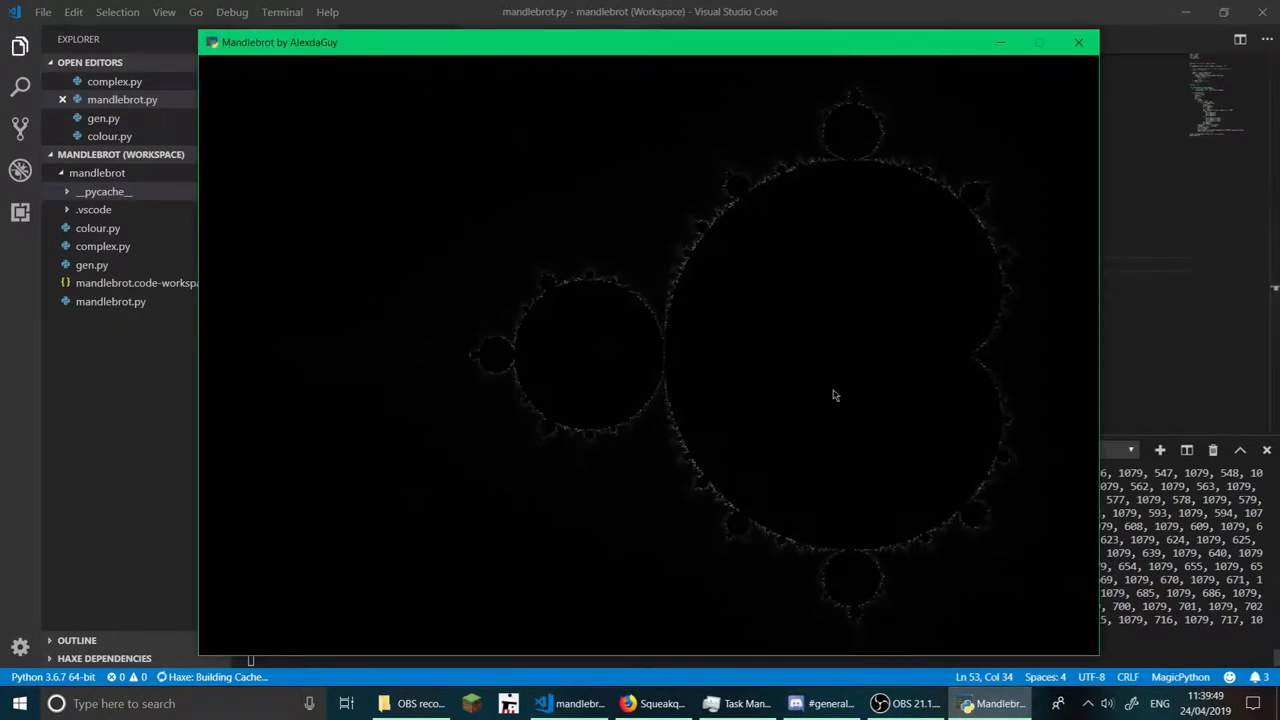
mouse_move(757, 202)
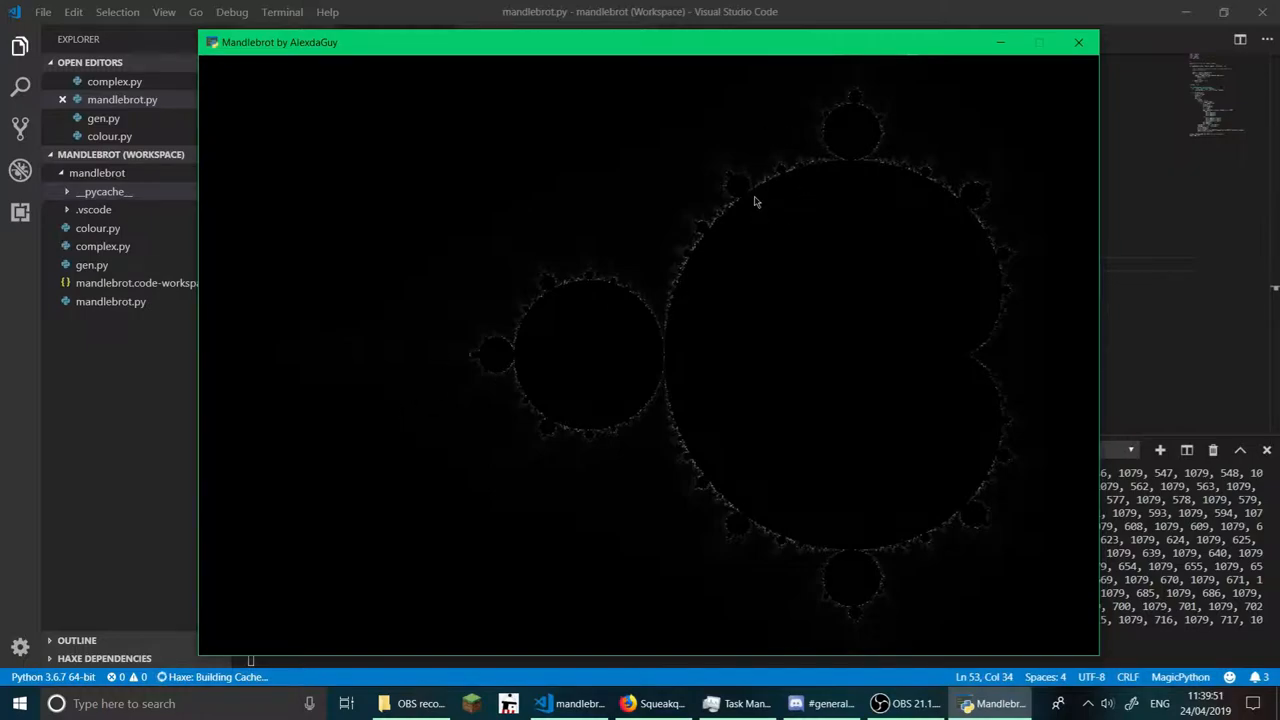
mouse_move(700, 272)
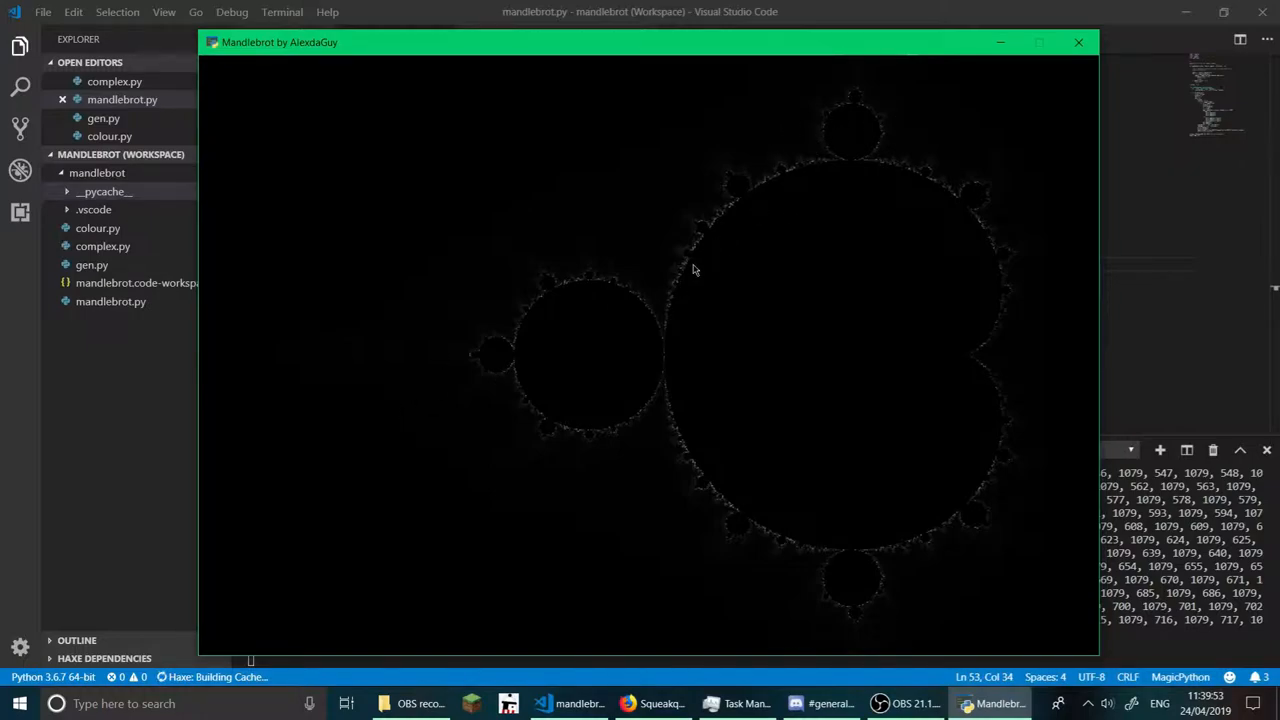
mouse_move(869, 243)
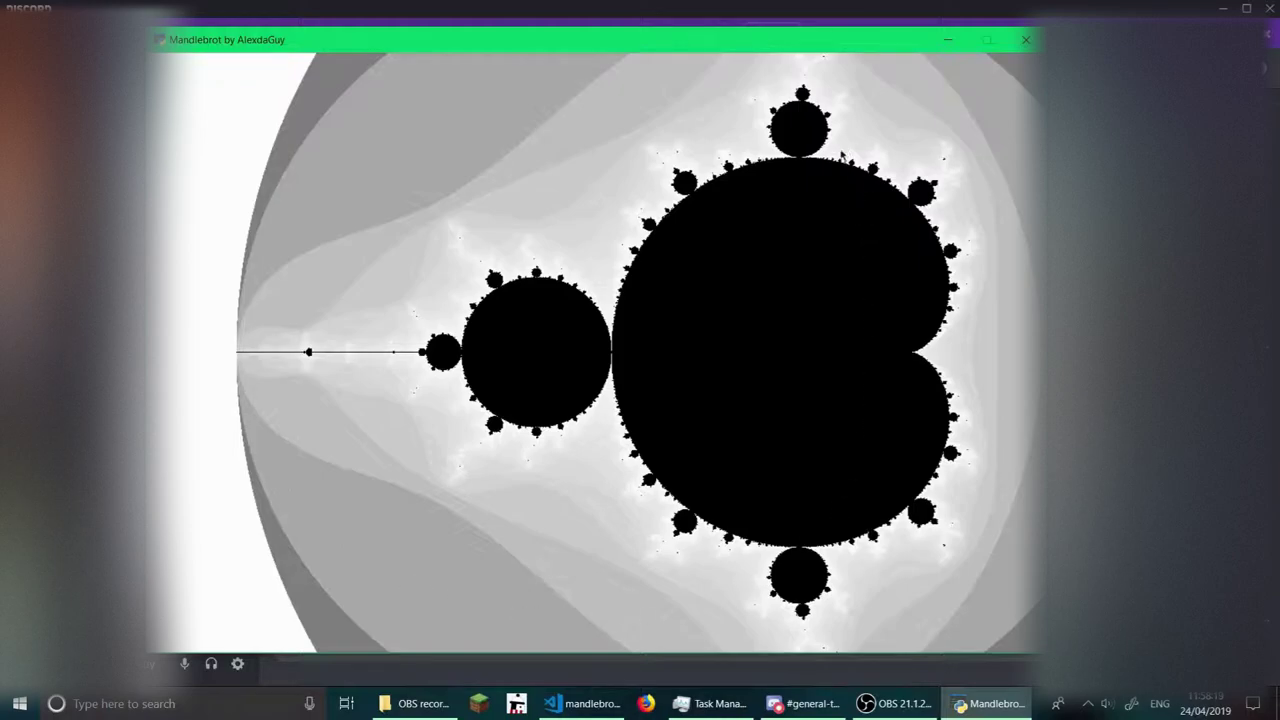
mouse_move(198, 377)
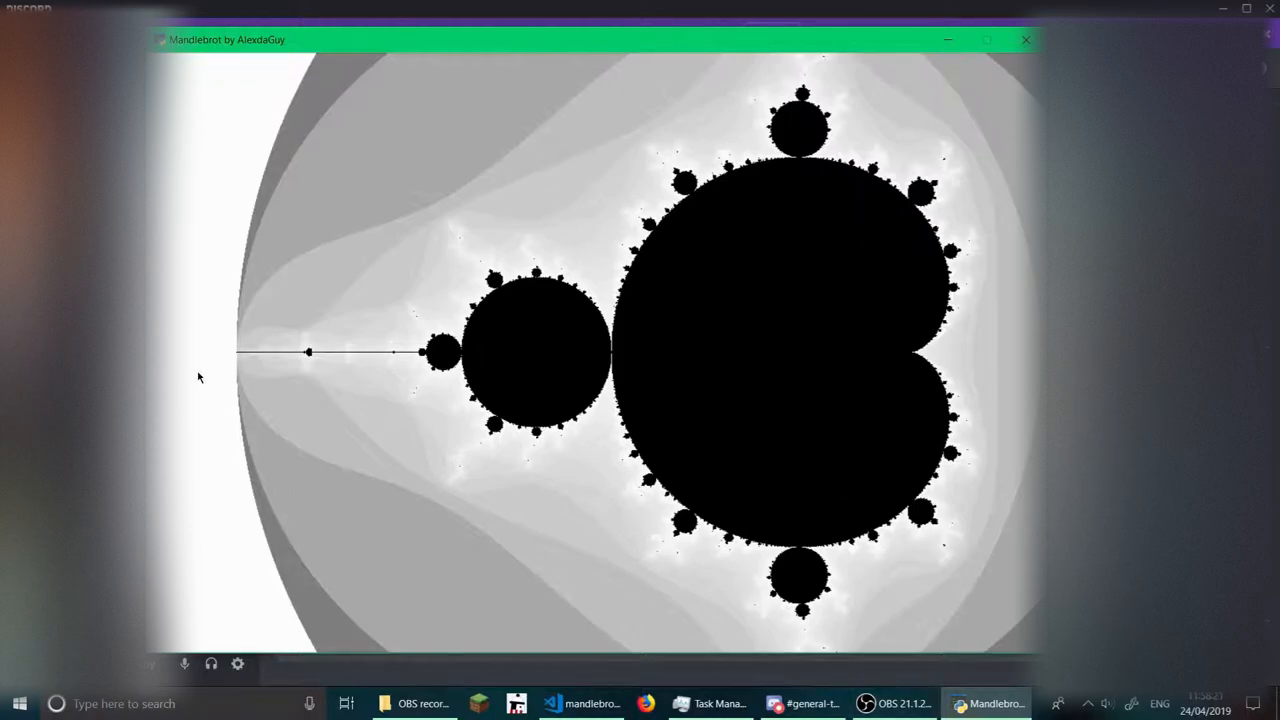
mouse_move(229, 552)
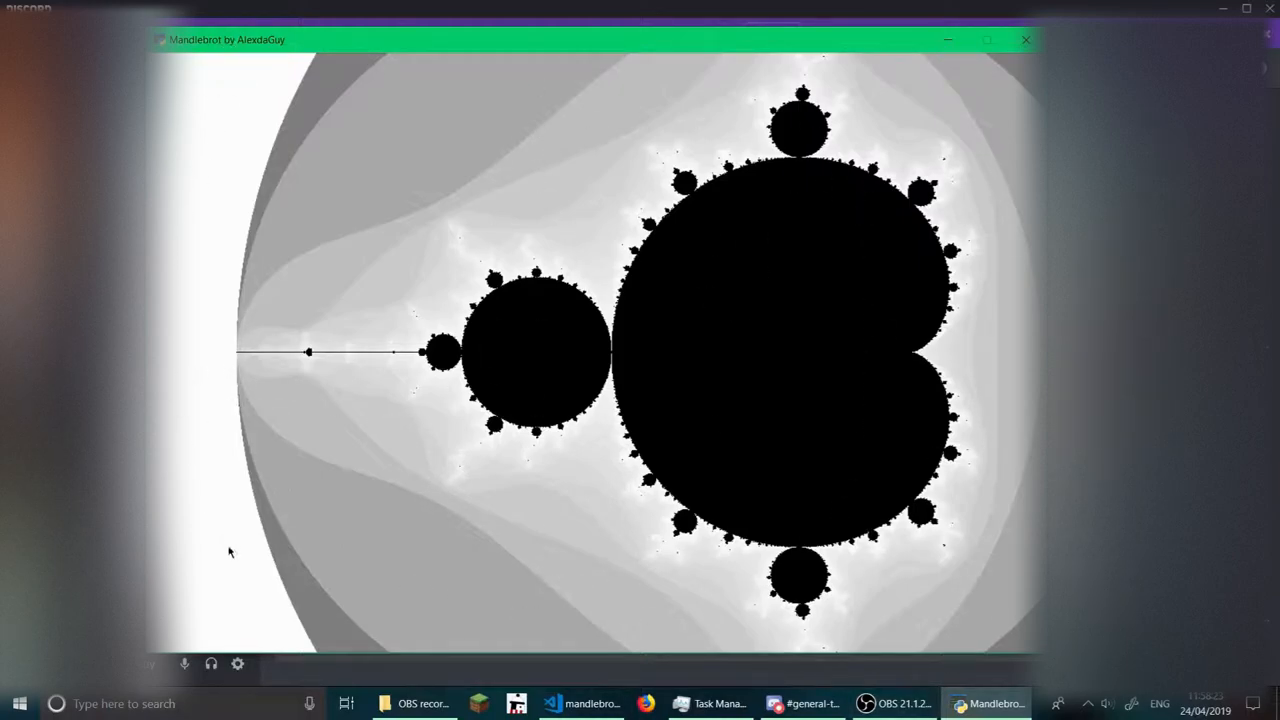
mouse_move(211, 77)
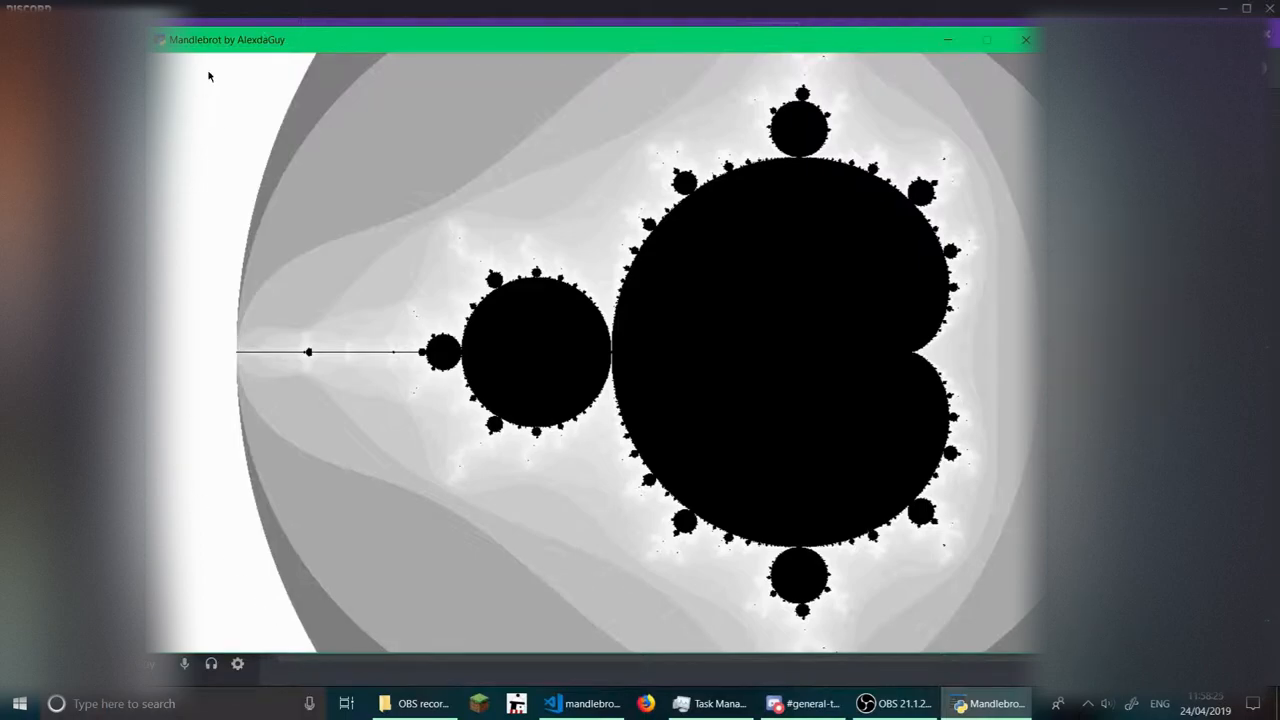
mouse_move(315, 263)
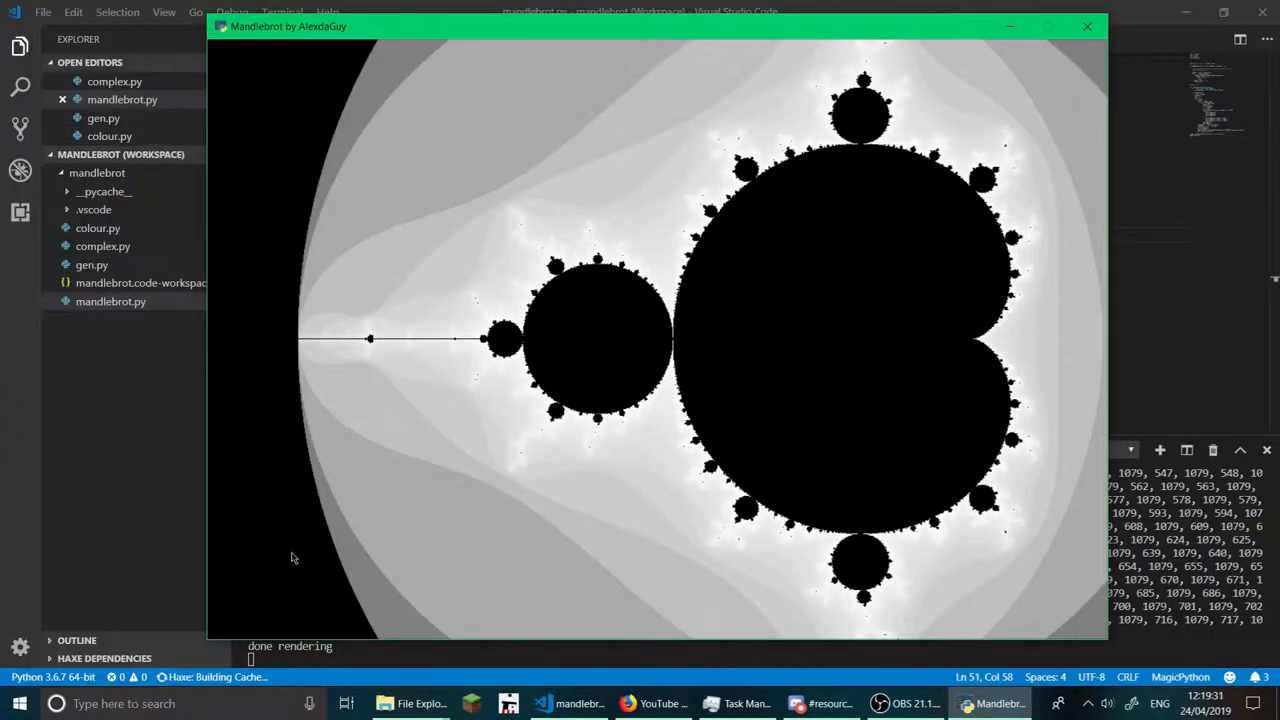
mouse_move(281, 435)
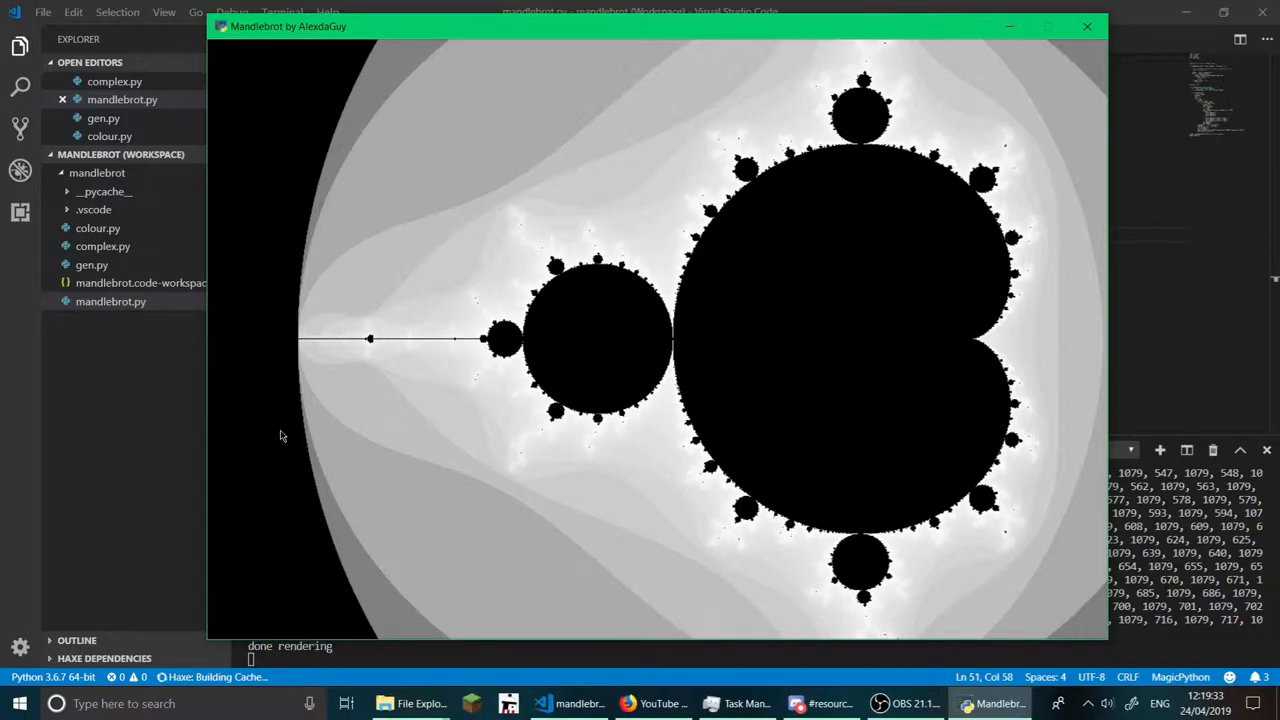
mouse_move(806, 197)
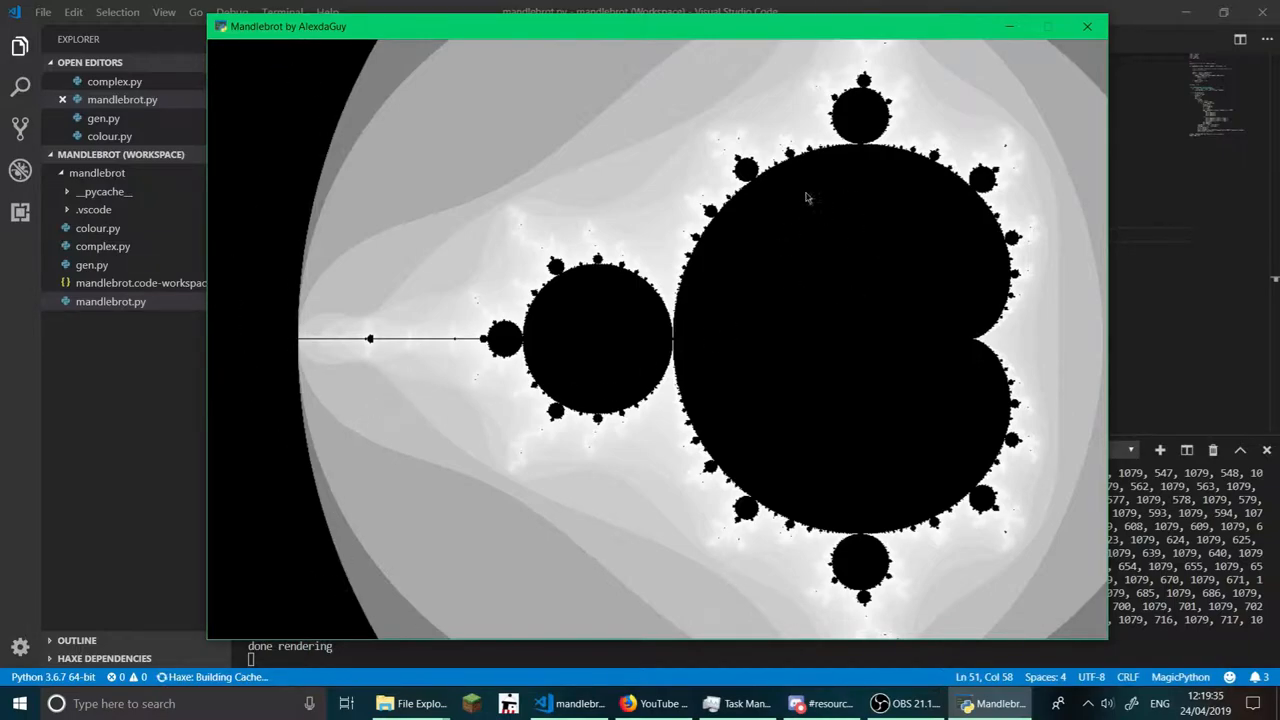
mouse_move(276, 199)
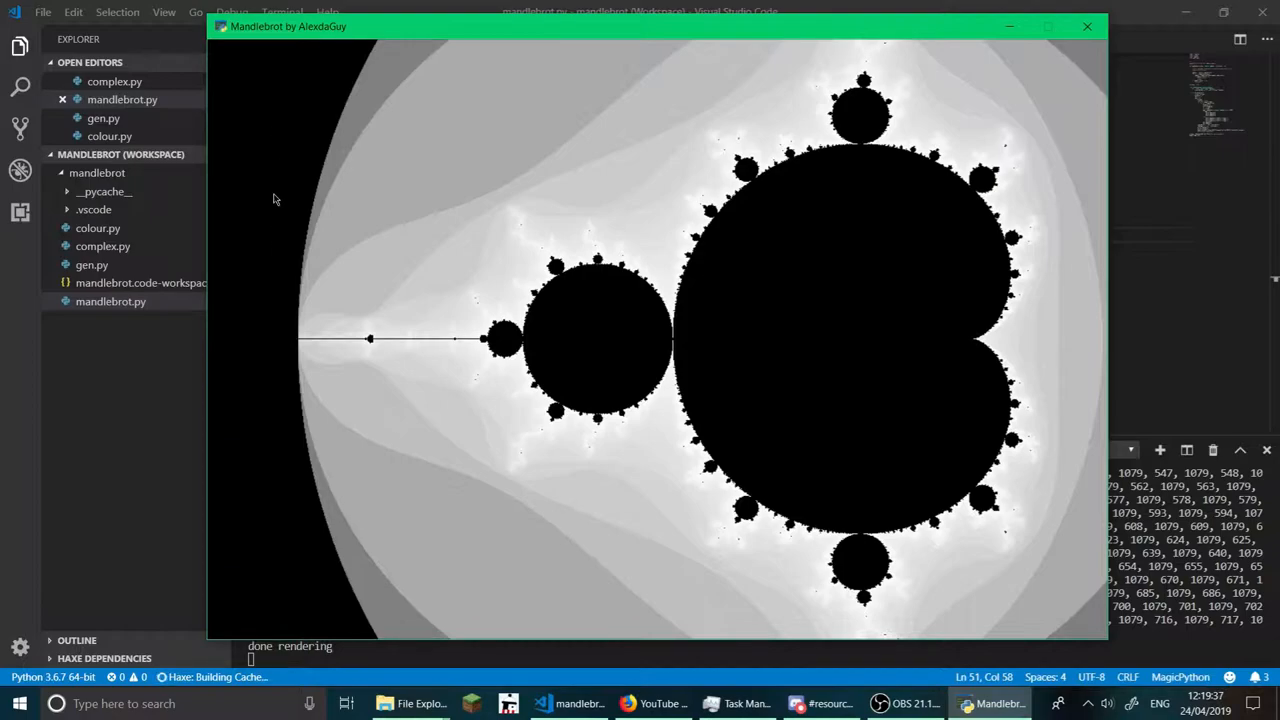
mouse_move(617, 293)
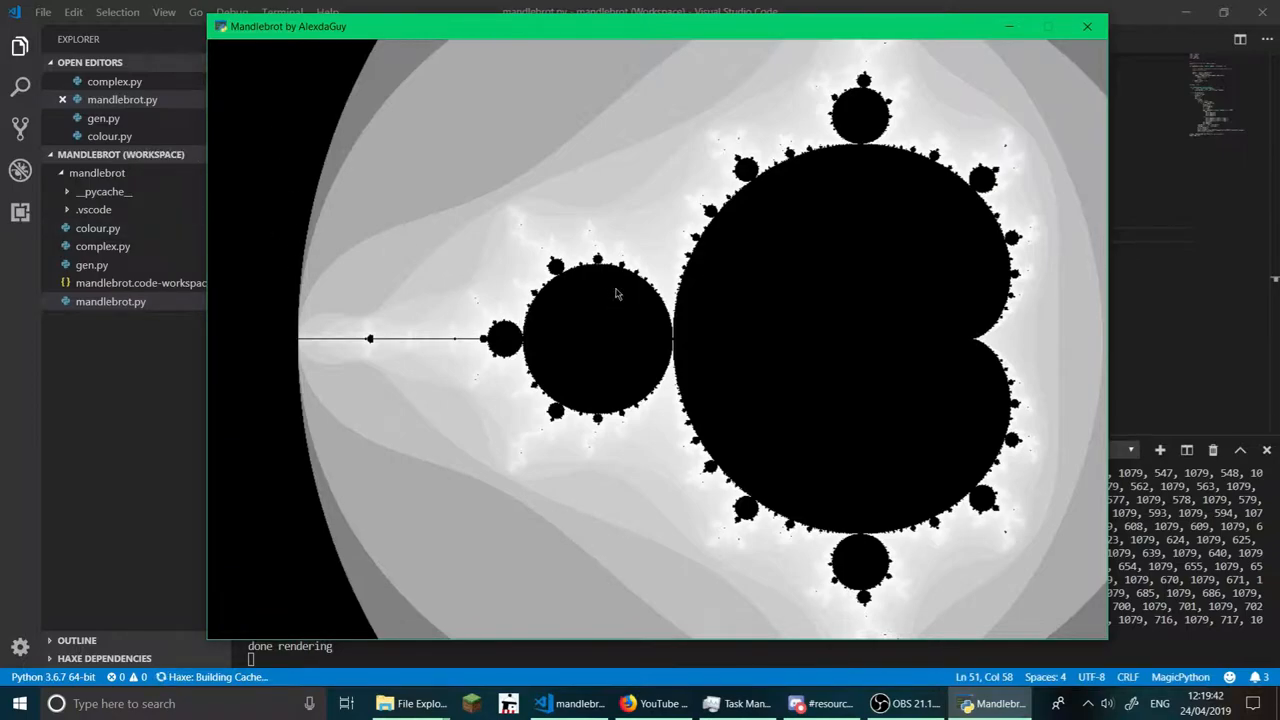
mouse_move(592, 335)
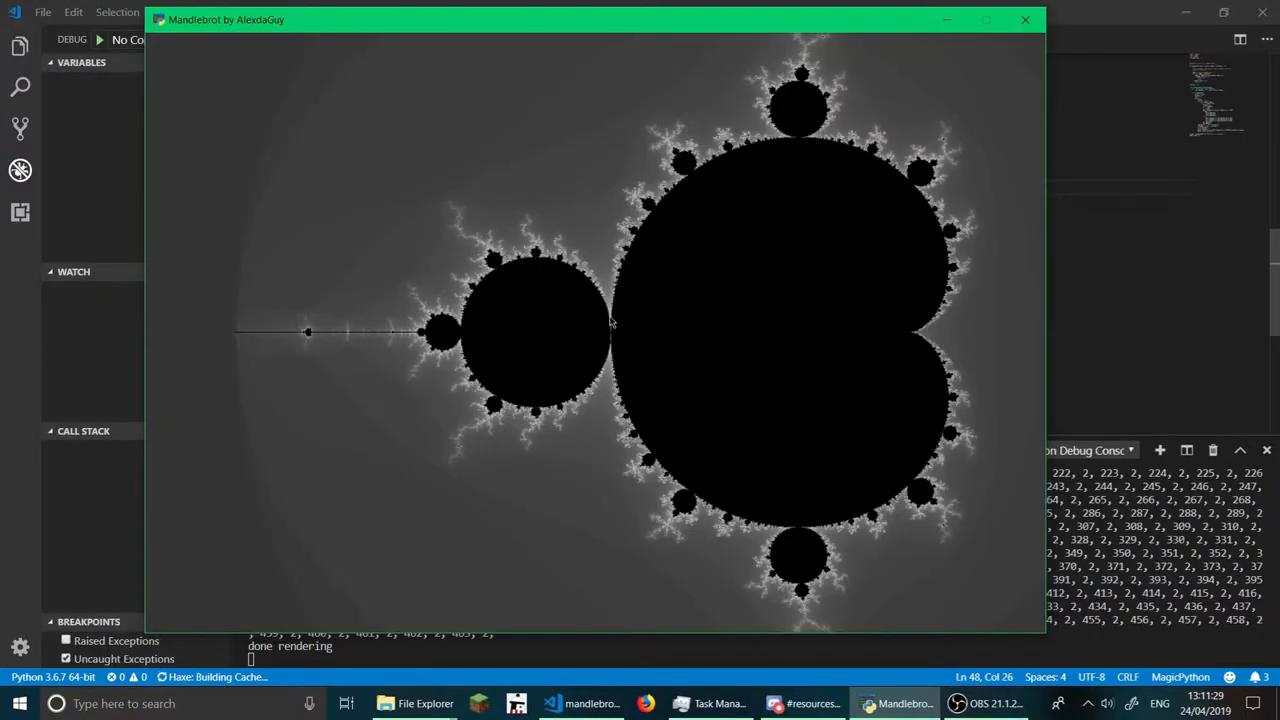
mouse_move(259, 194)
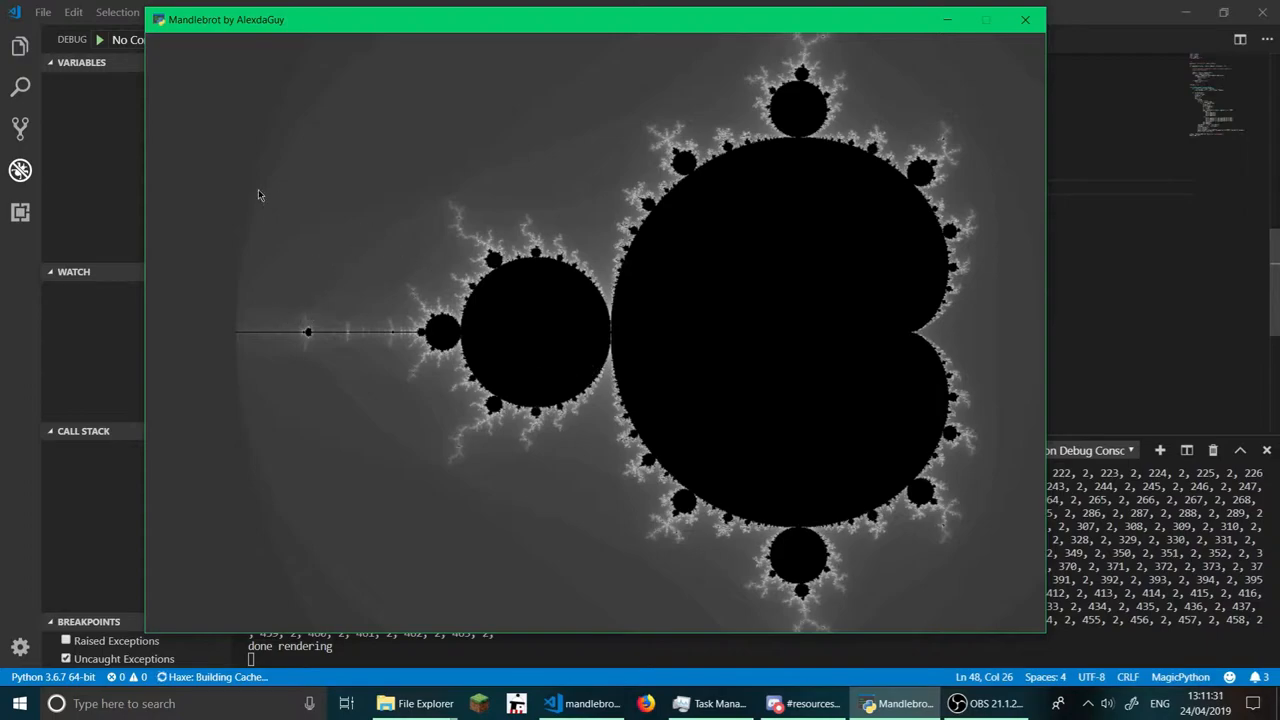
mouse_move(205, 131)
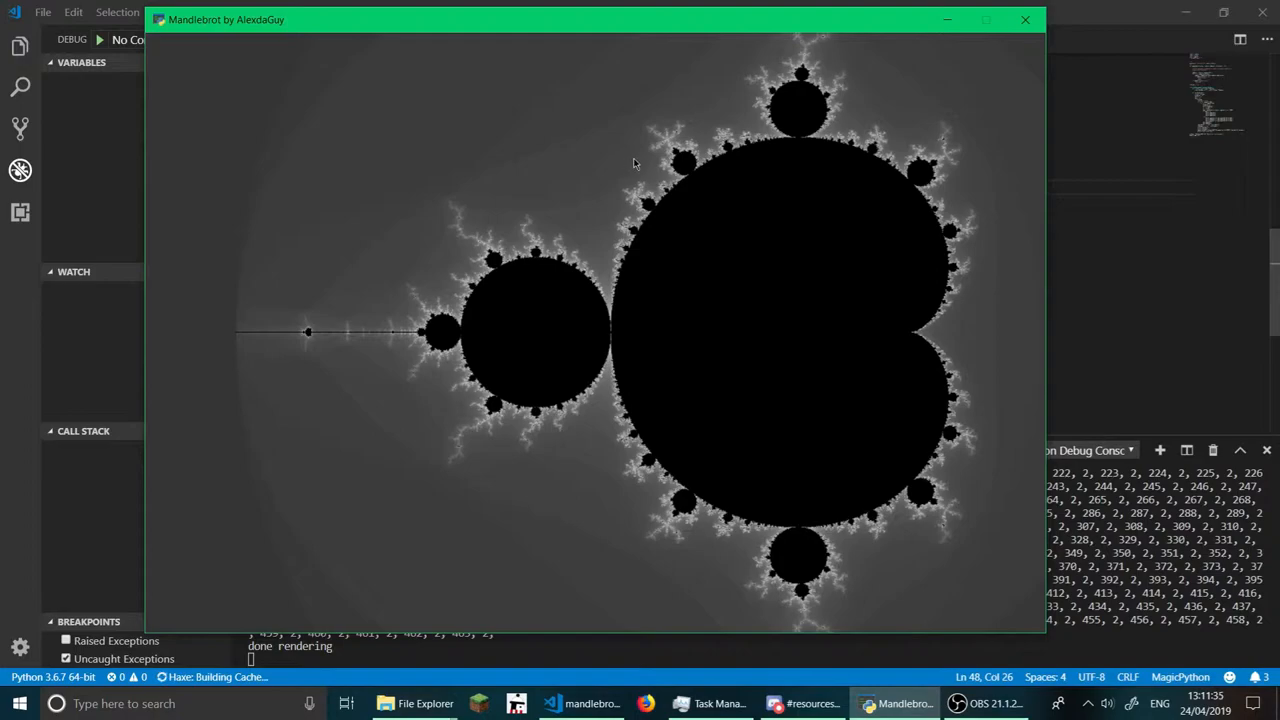
mouse_move(585, 153)
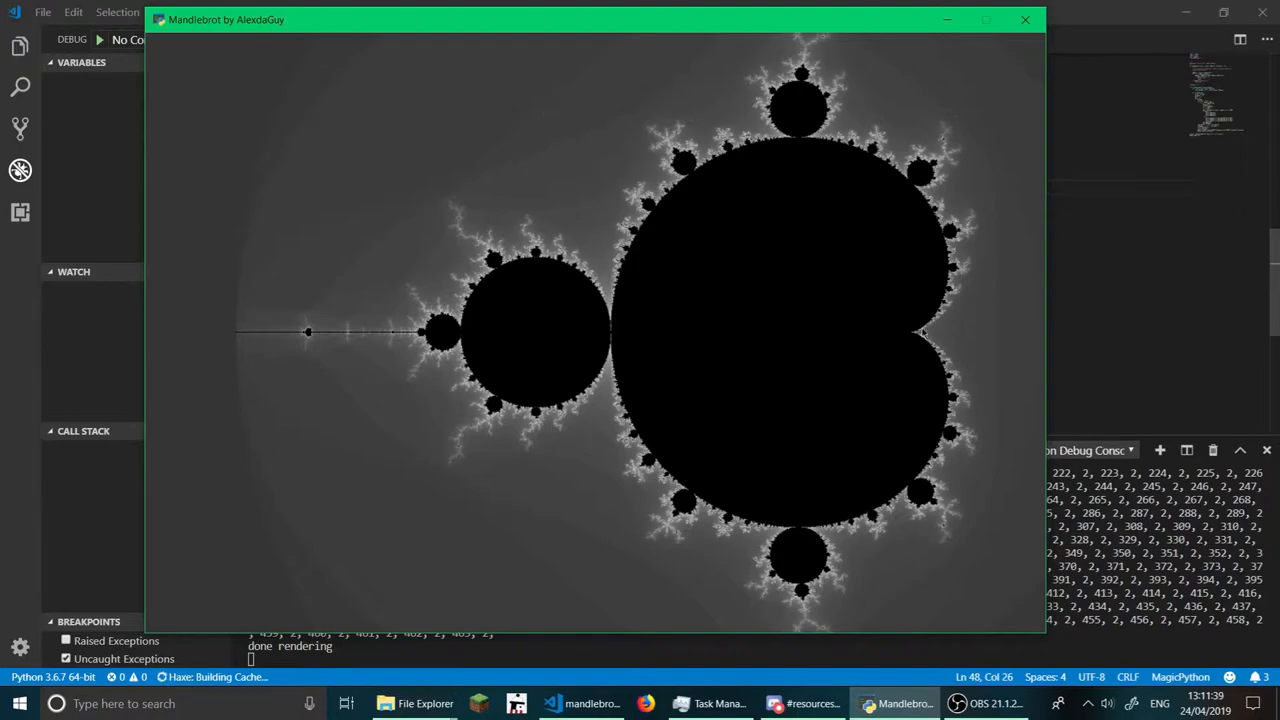
mouse_move(760, 290)
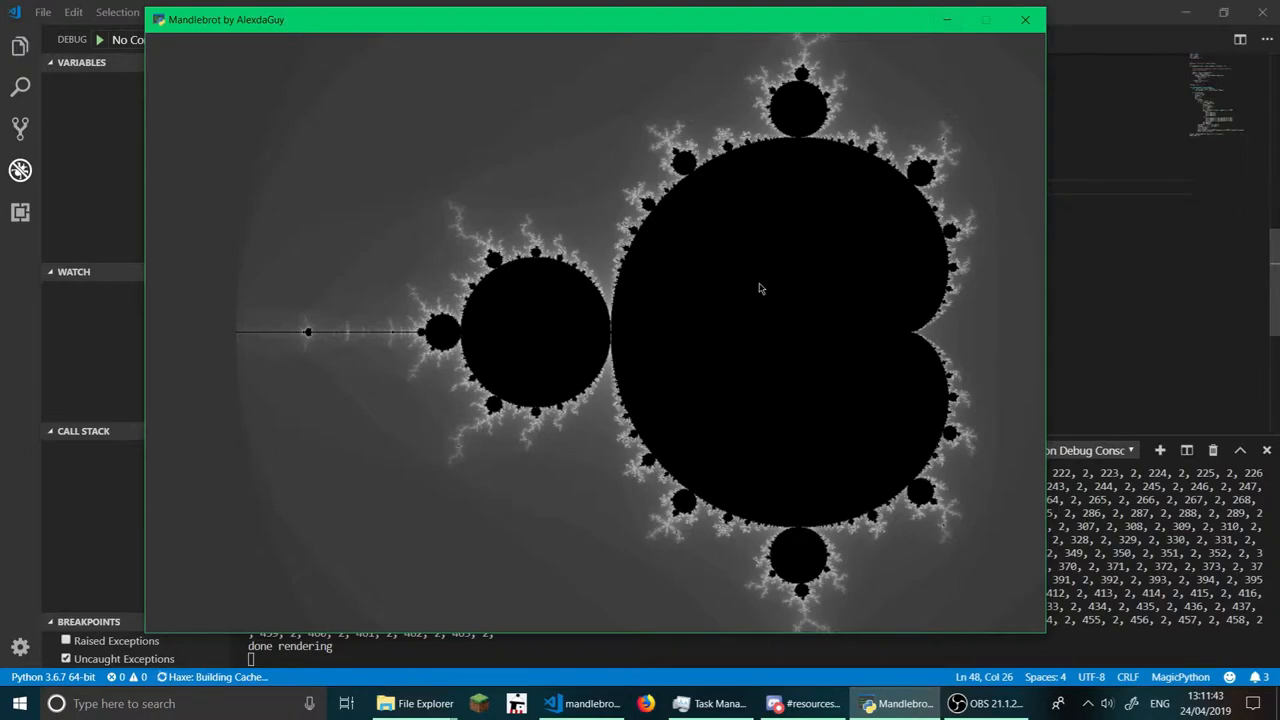
mouse_move(324, 154)
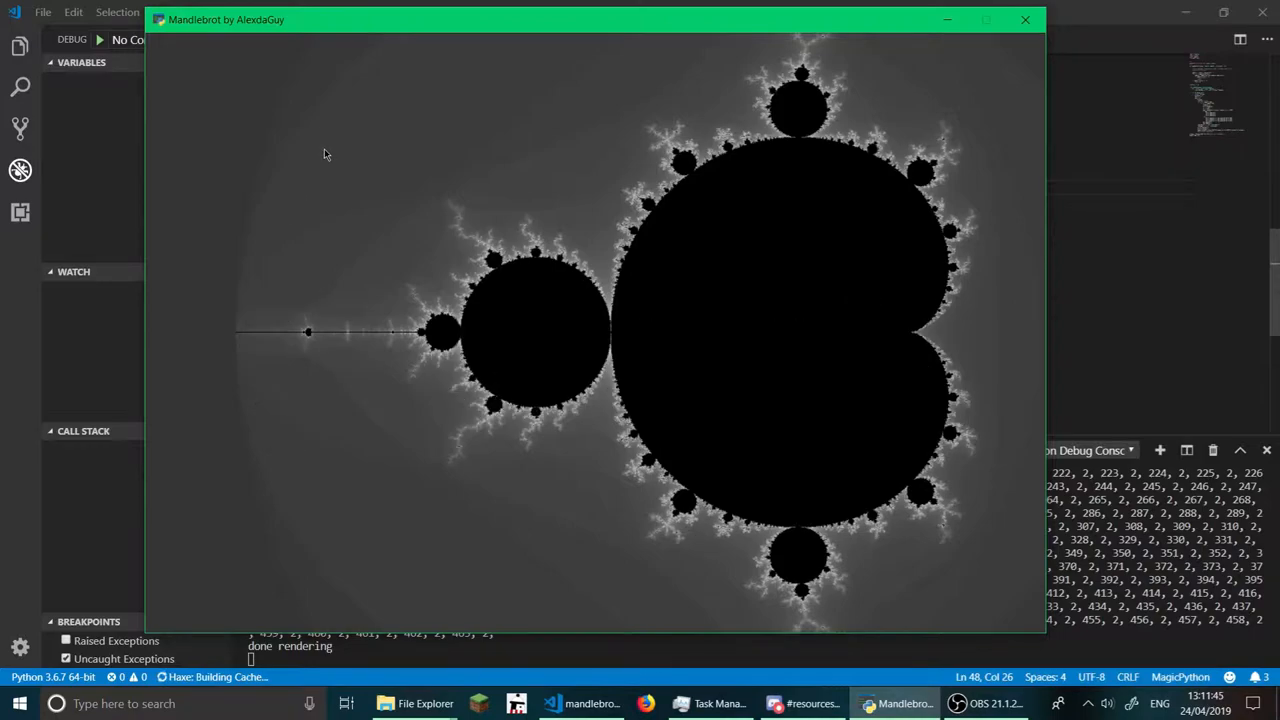
mouse_move(341, 148)
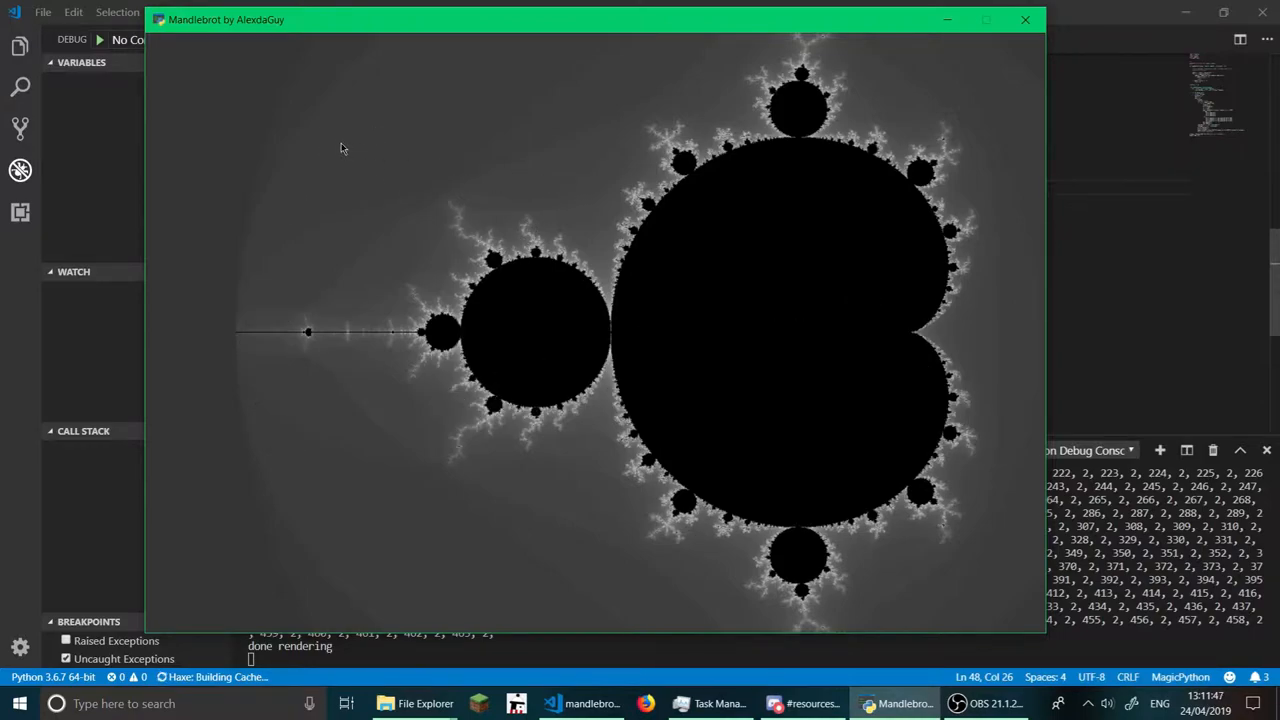
mouse_move(371, 209)
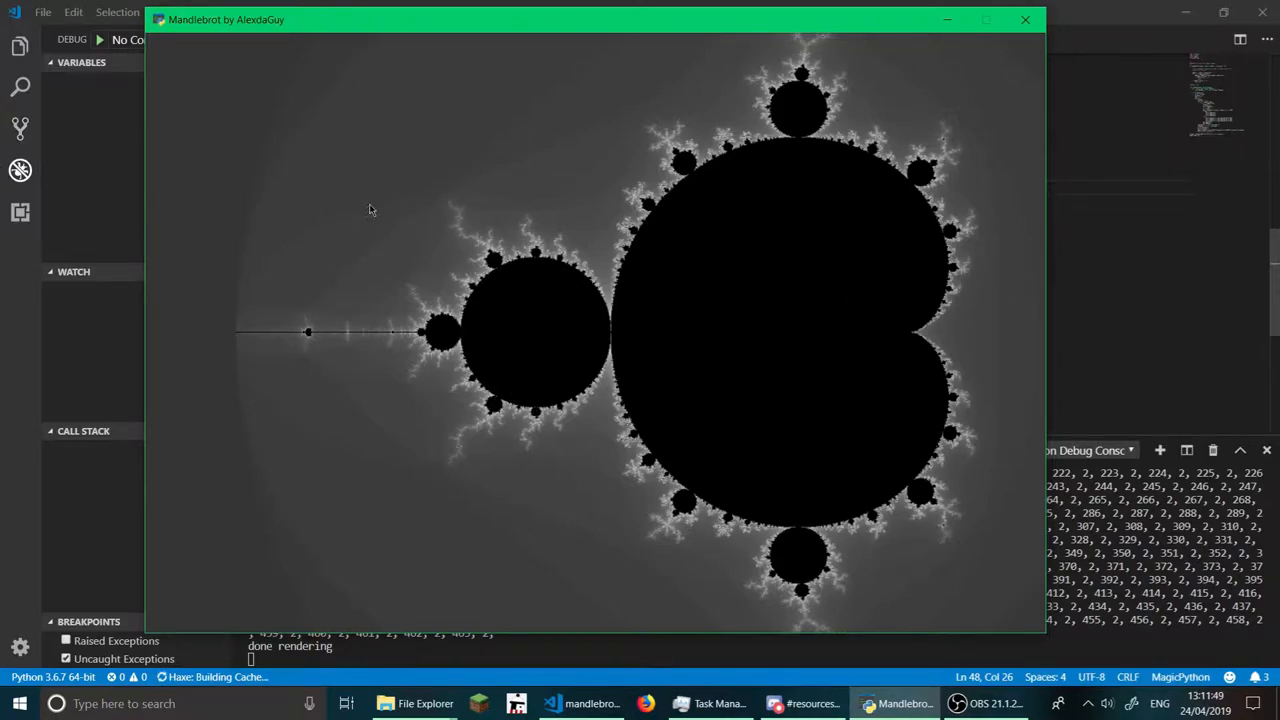
mouse_move(432, 129)
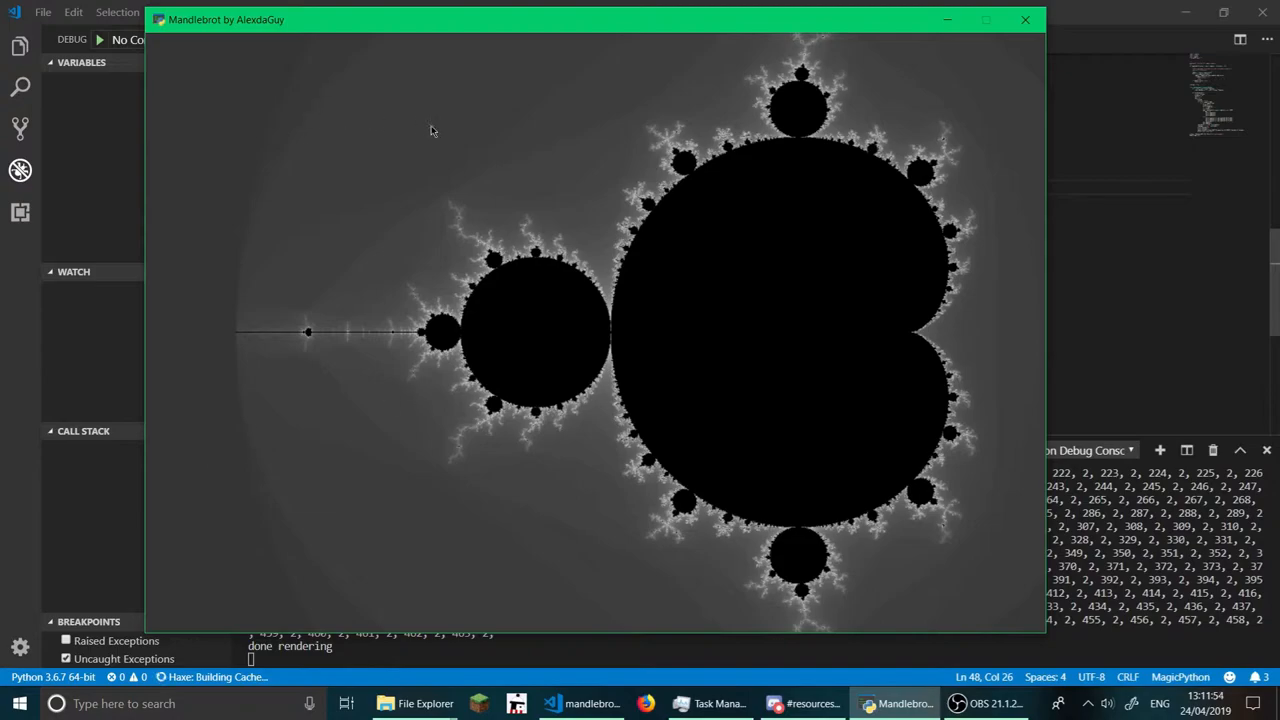
mouse_move(331, 140)
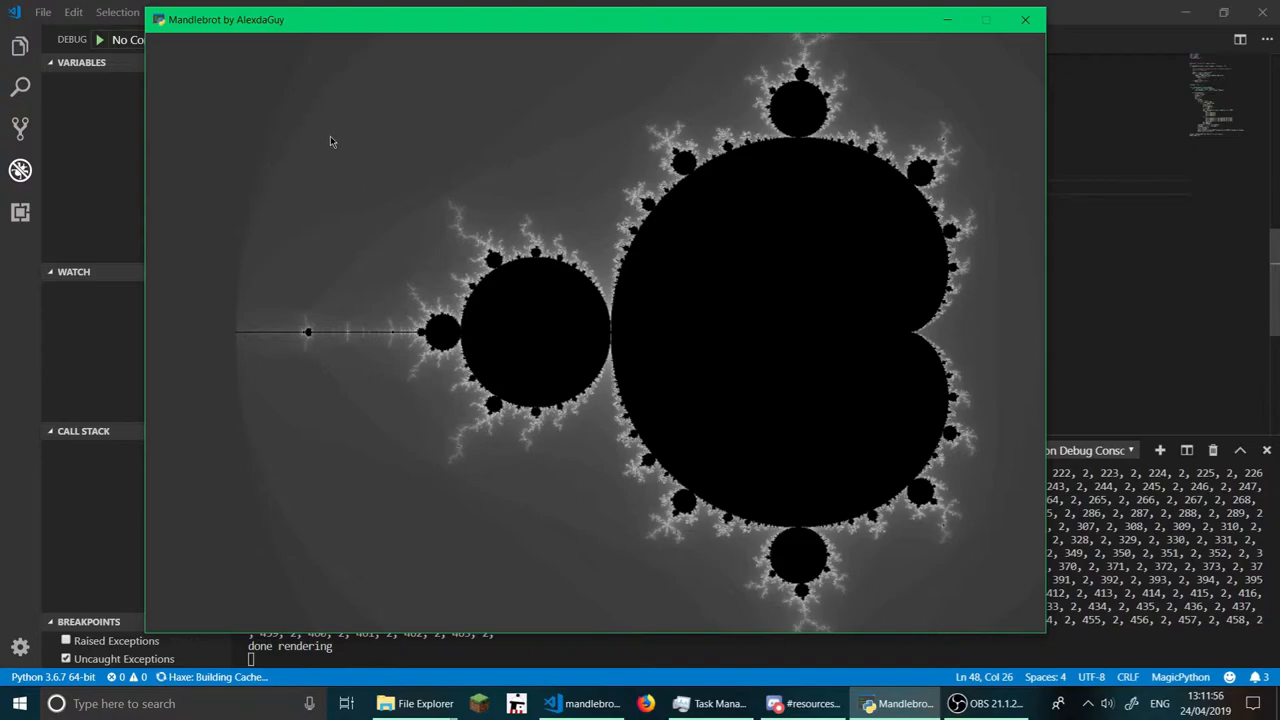
mouse_move(446, 181)
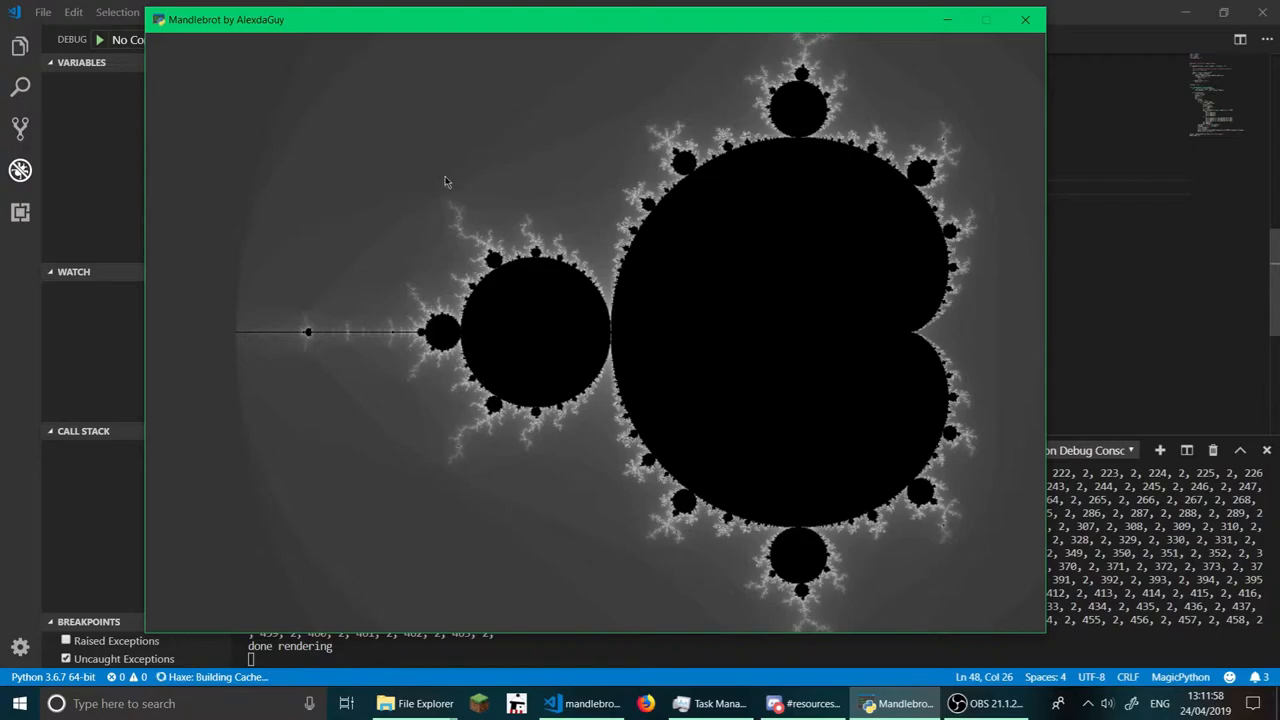
mouse_move(451, 208)
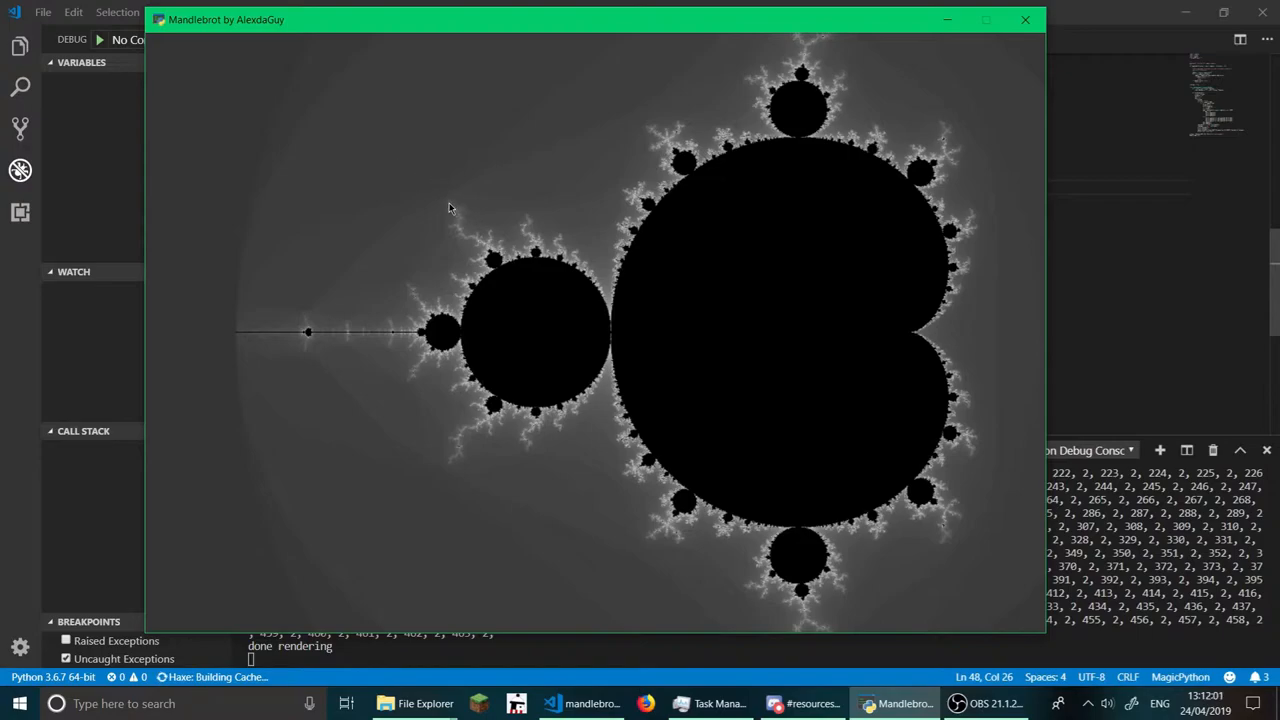
mouse_move(582, 162)
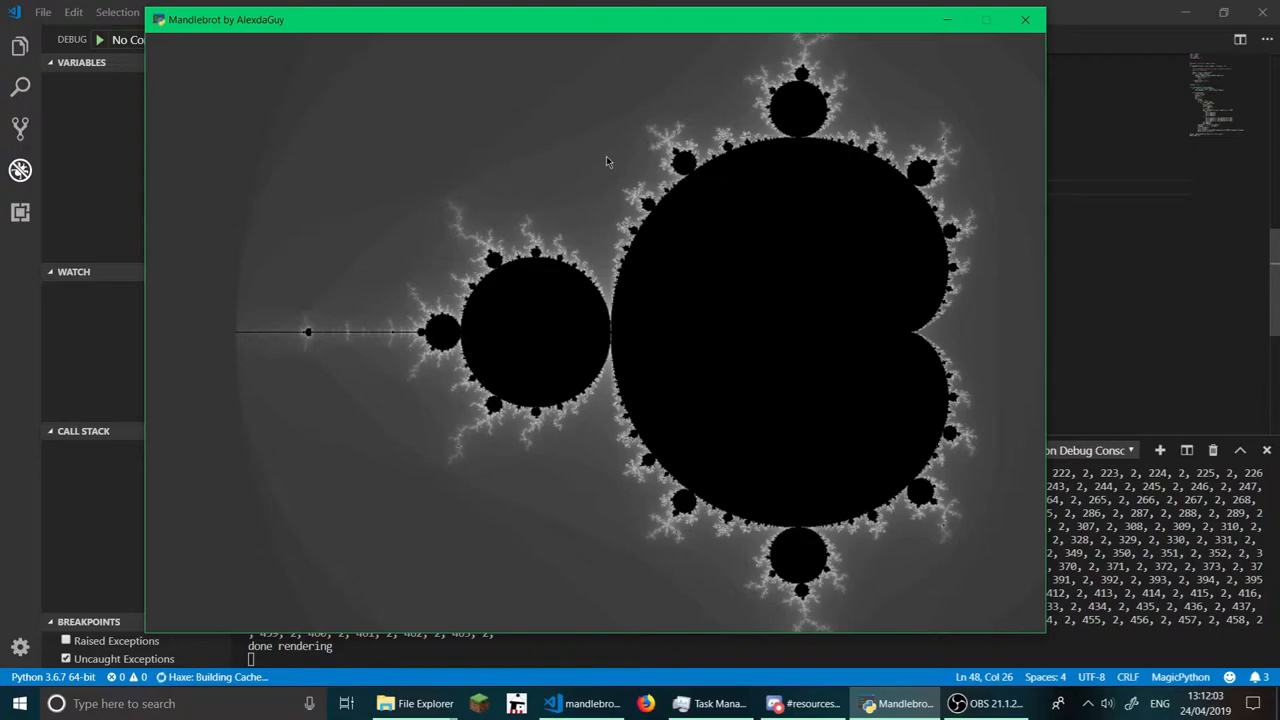
mouse_move(464, 216)
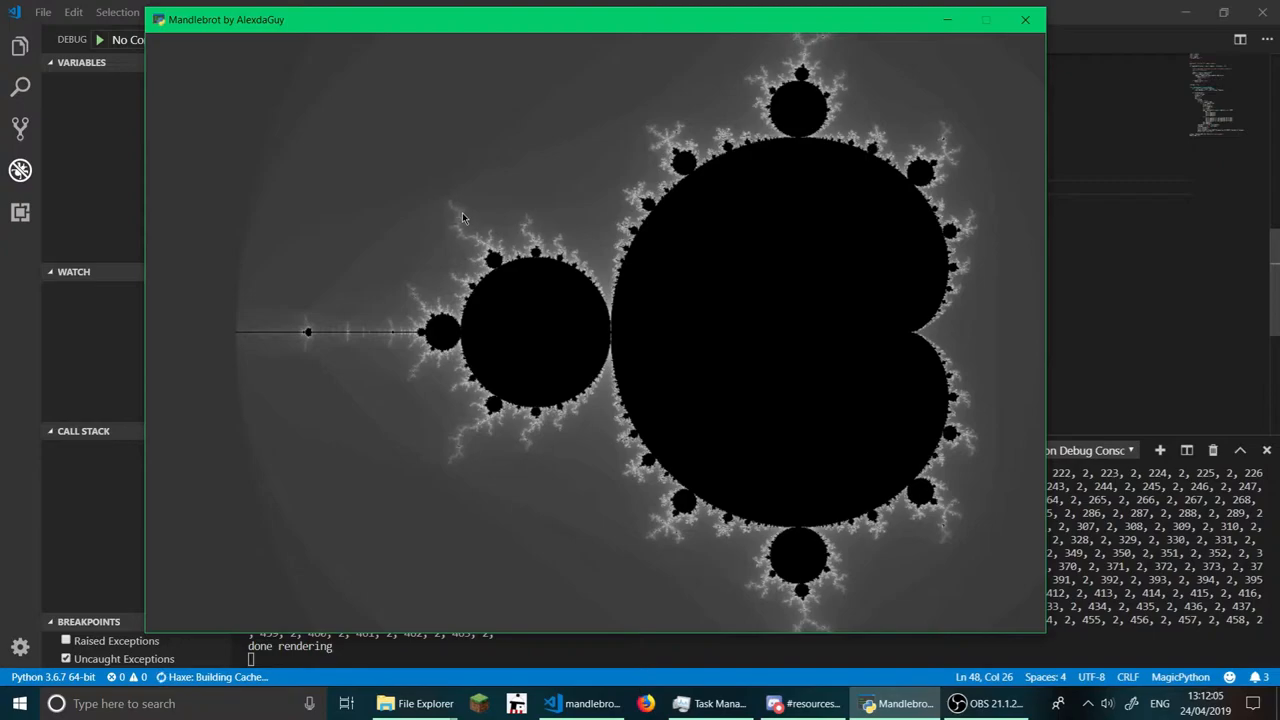
mouse_move(469, 243)
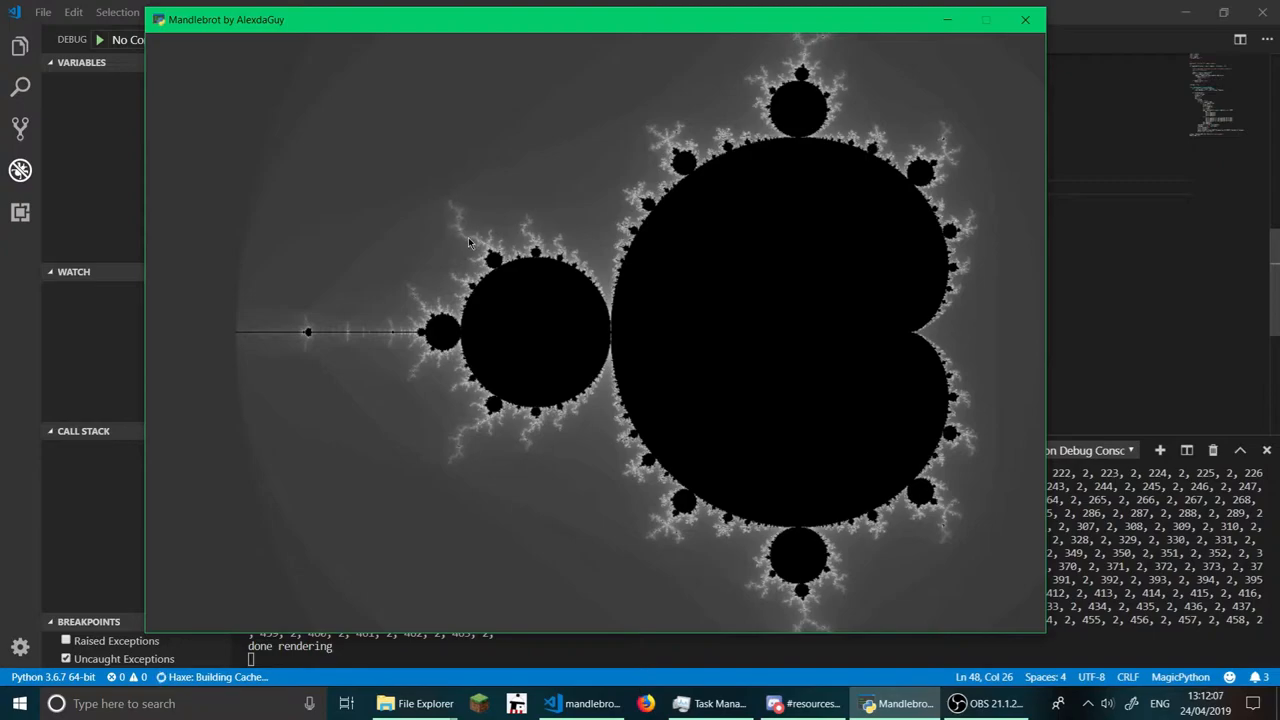
mouse_move(312, 343)
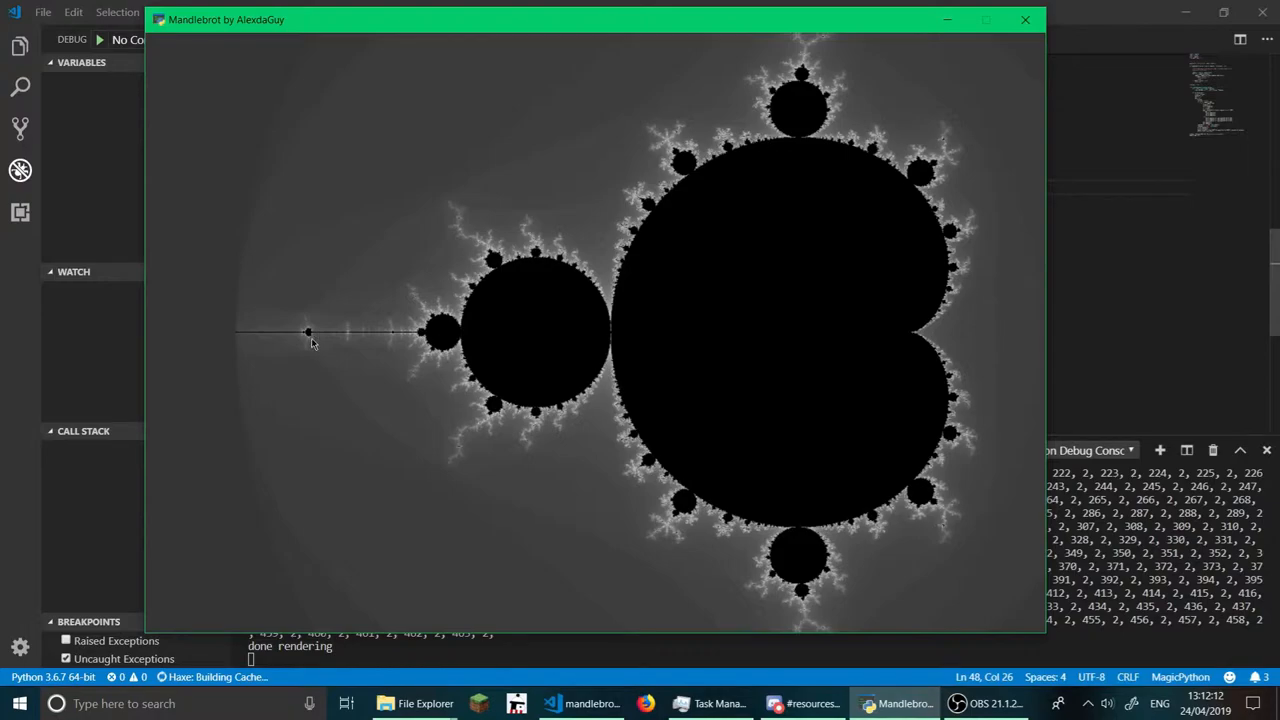
mouse_move(317, 333)
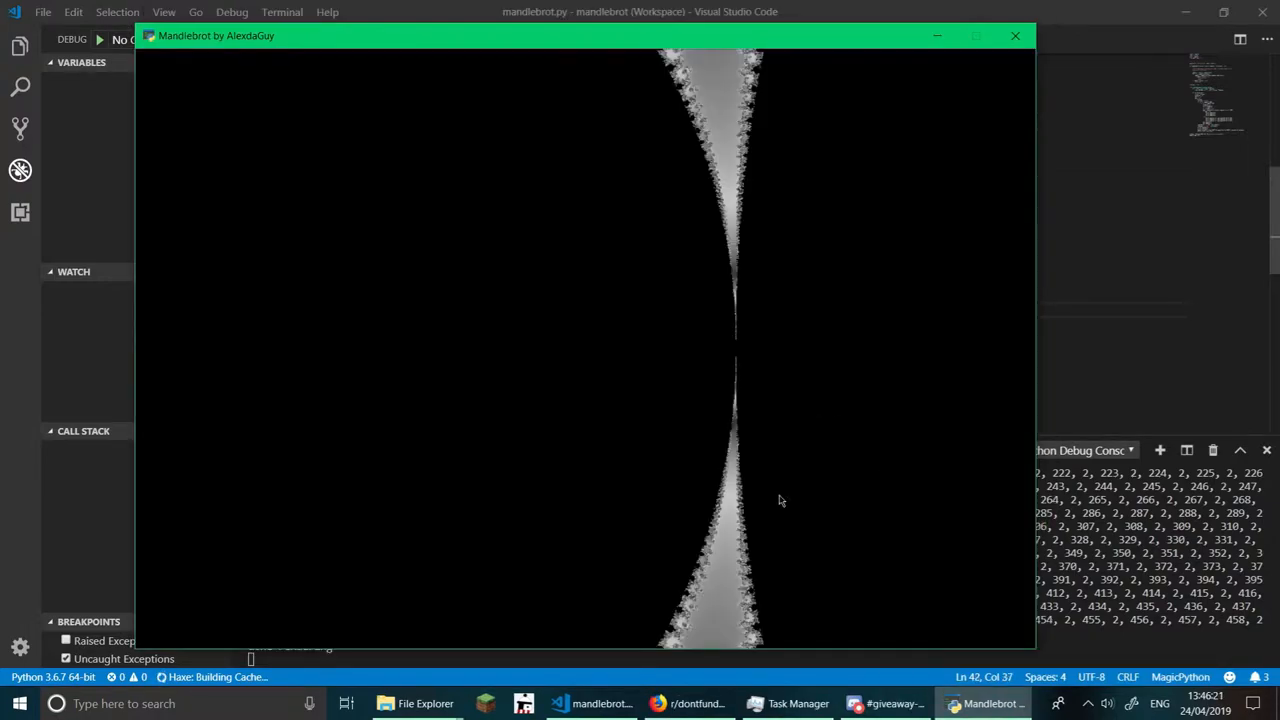
mouse_move(738, 302)
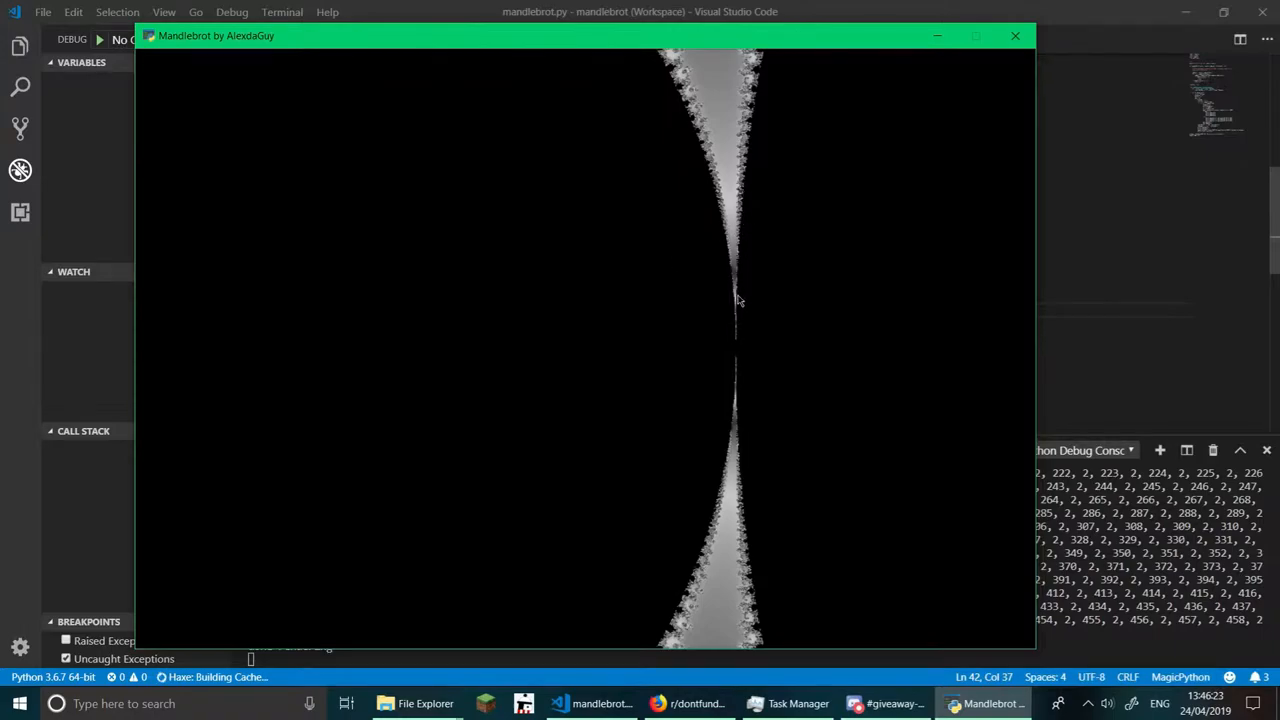
mouse_move(748, 305)
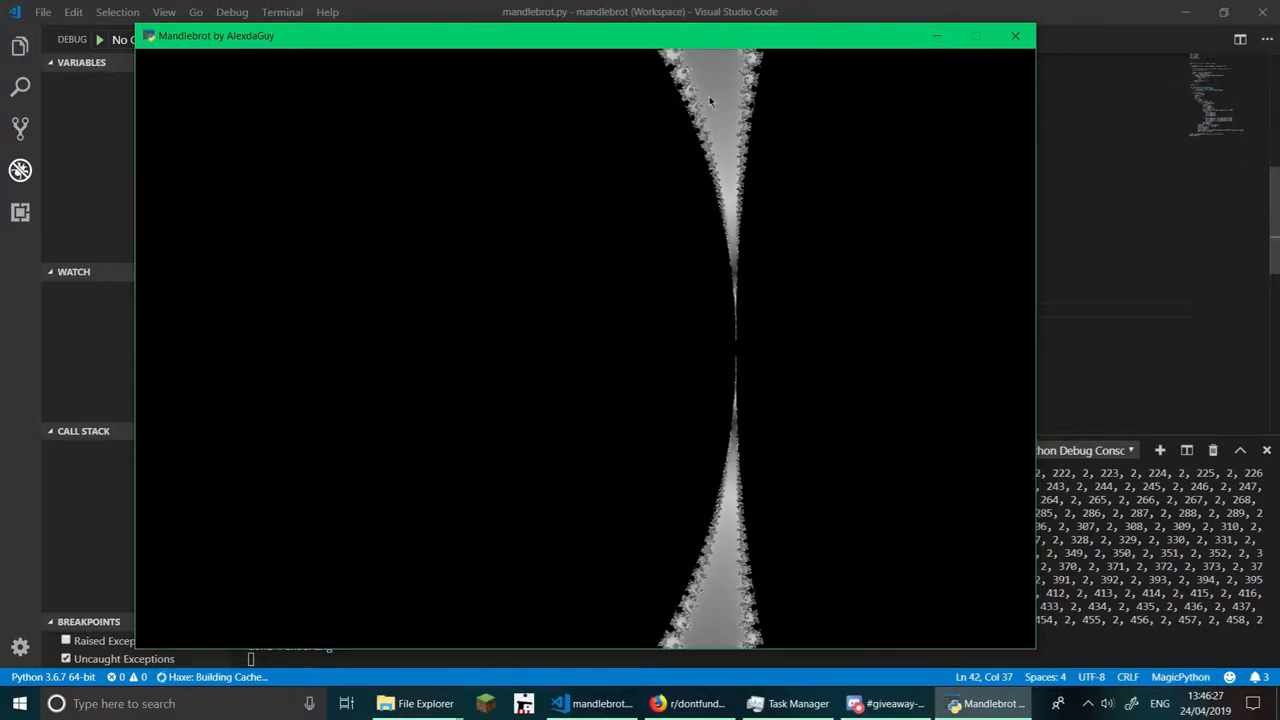
mouse_move(720, 124)
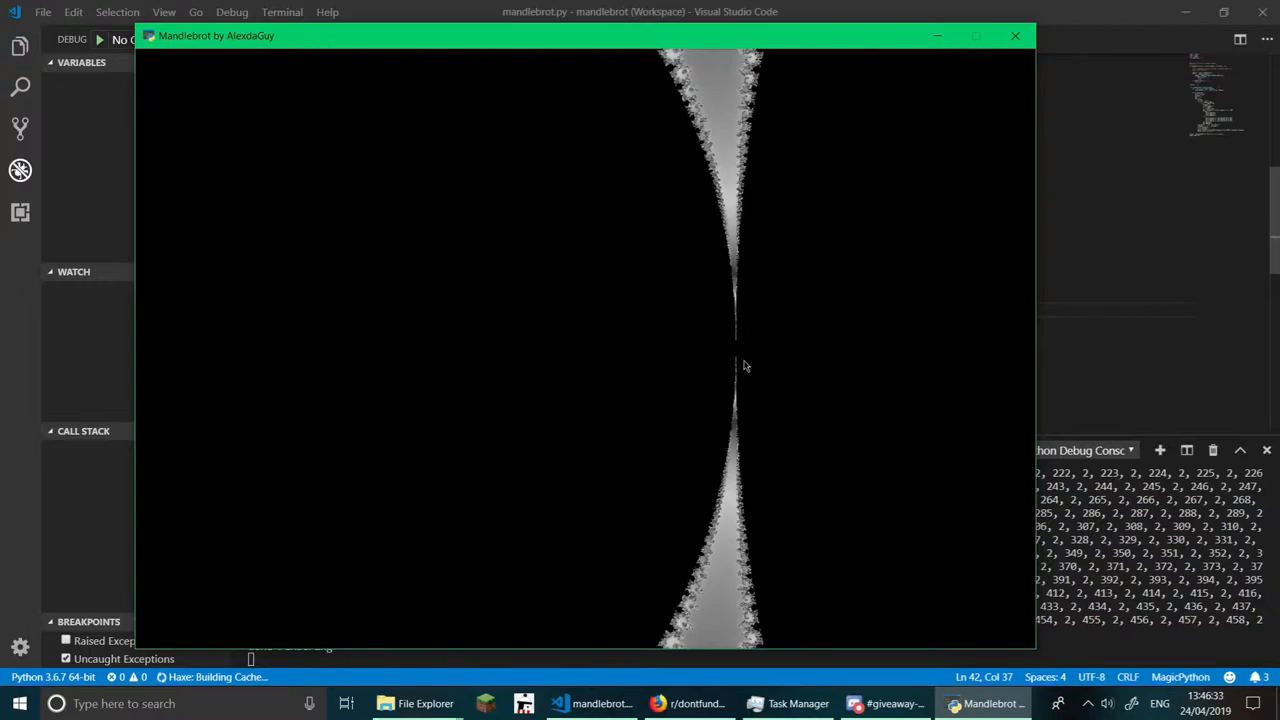
mouse_move(852, 223)
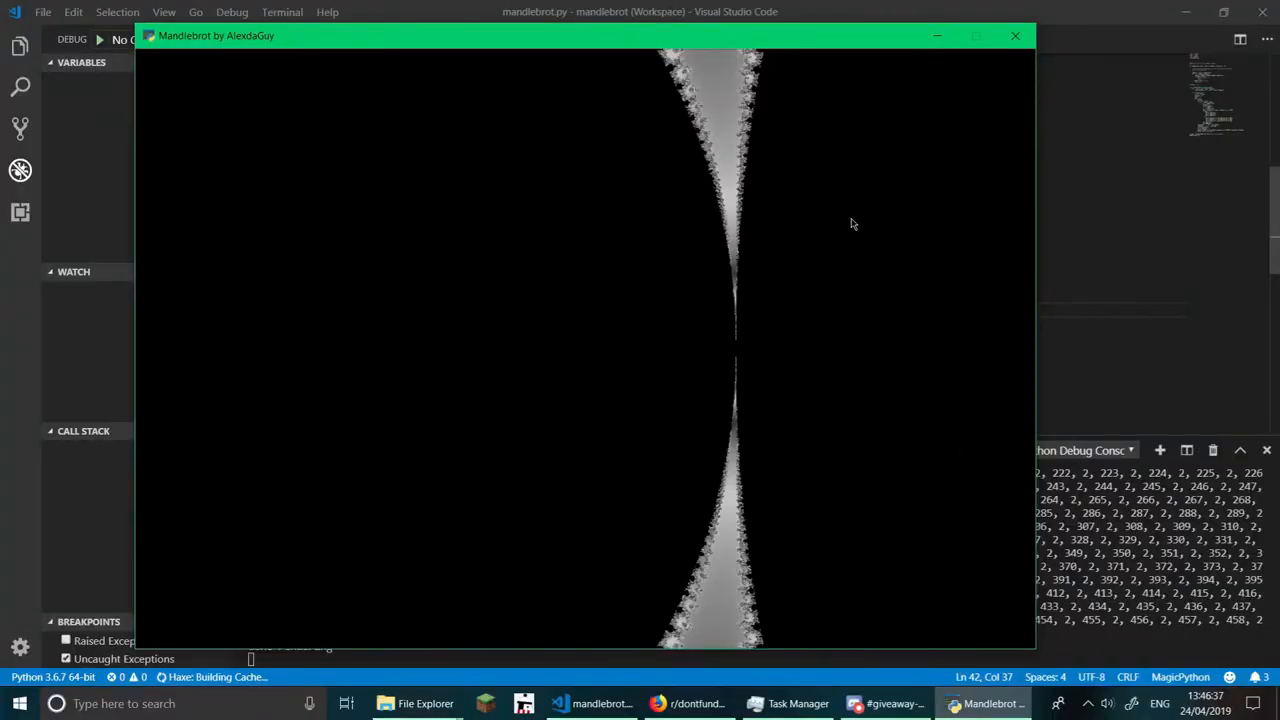
mouse_move(559, 463)
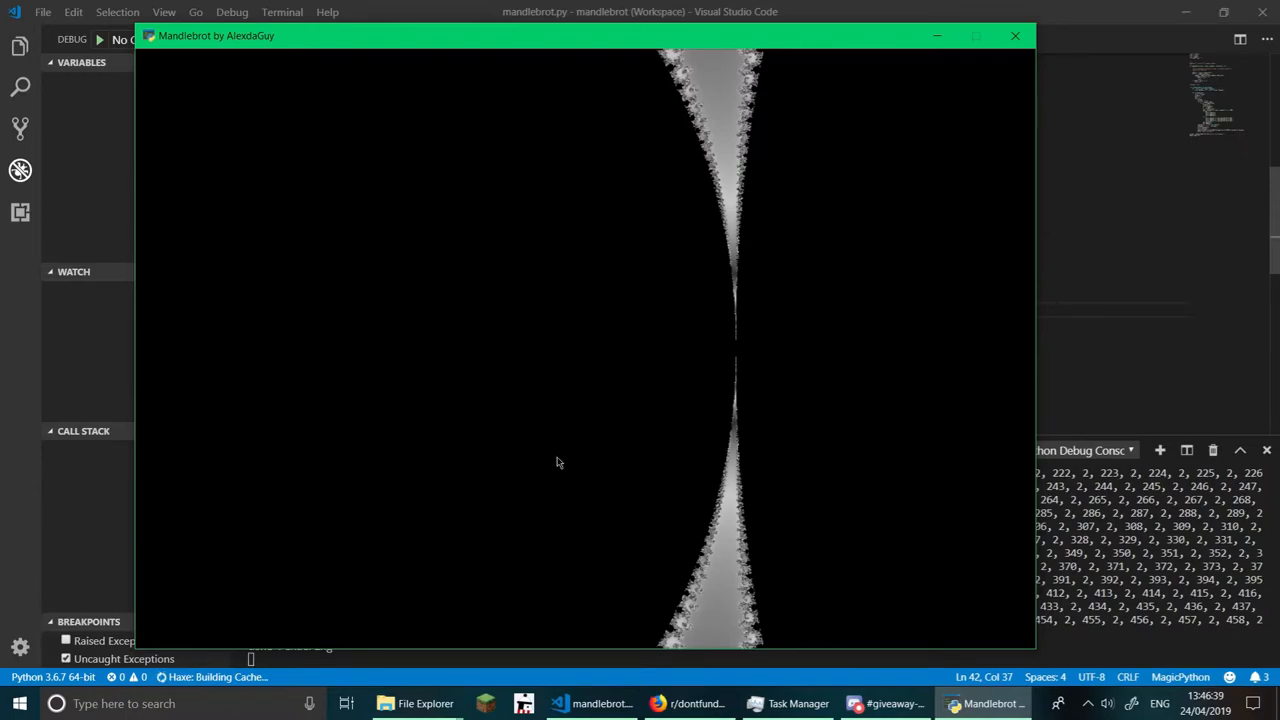
mouse_move(715, 404)
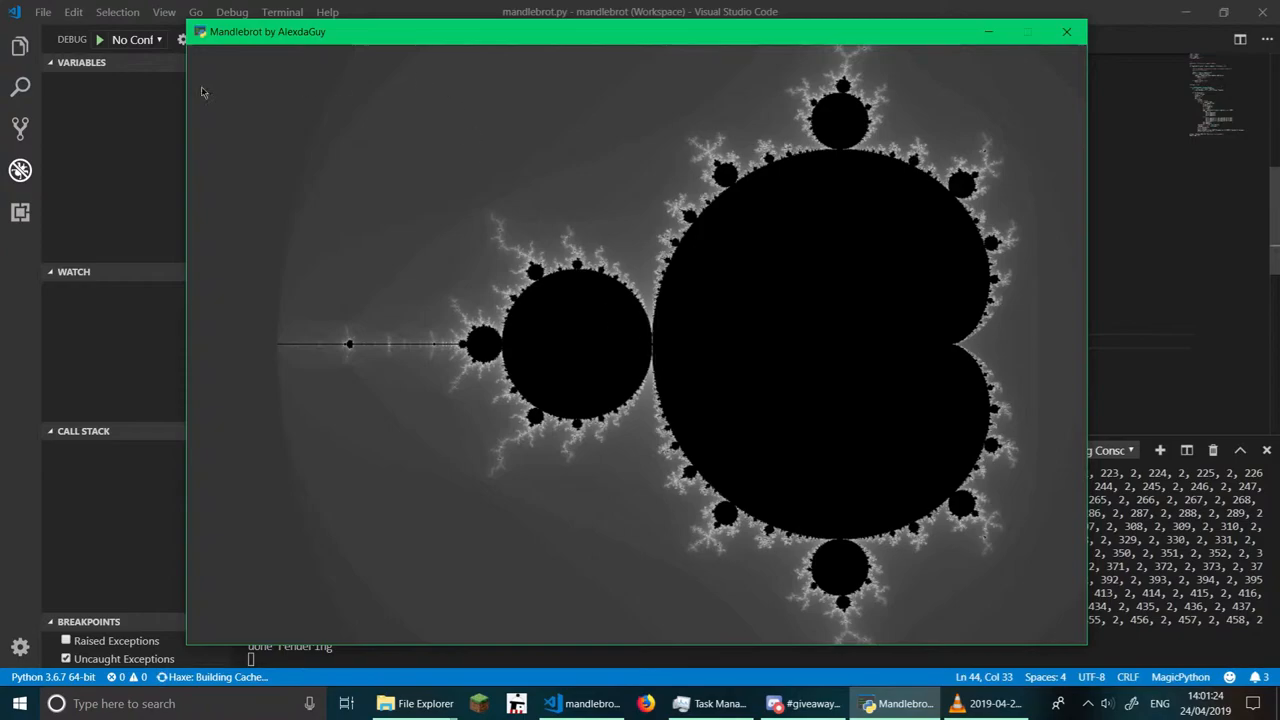
mouse_move(275, 299)
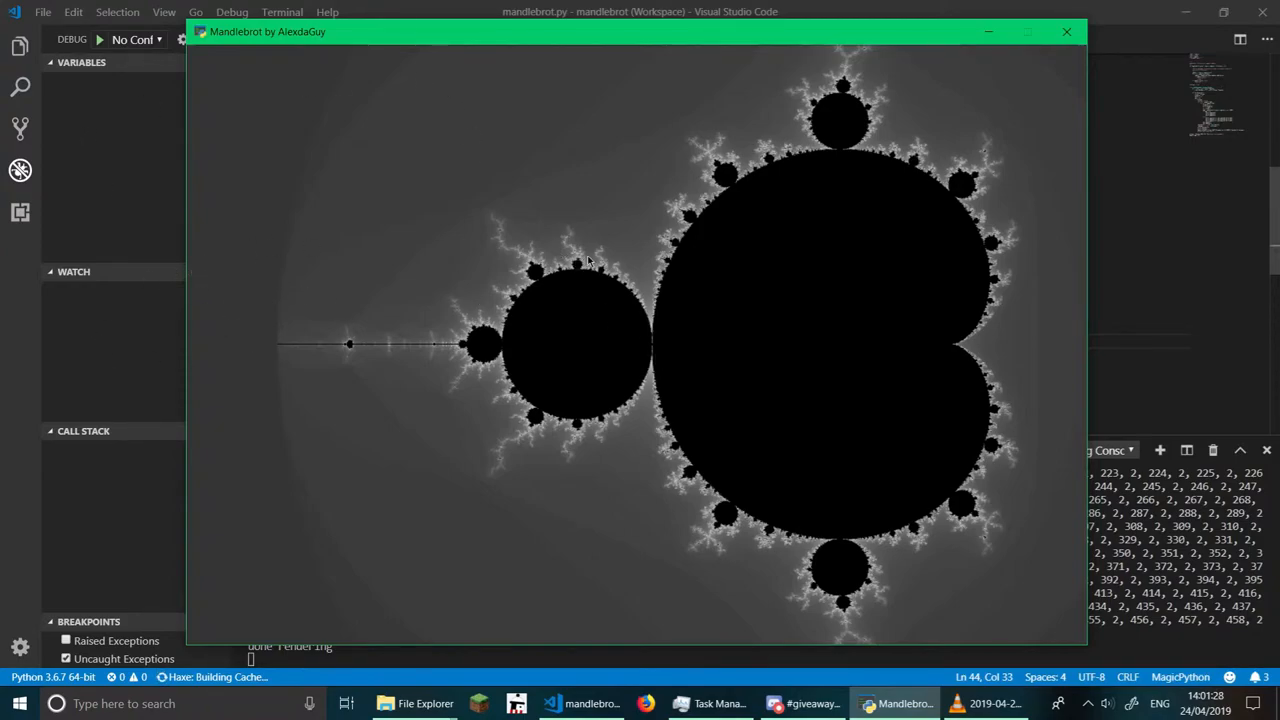
mouse_move(745, 247)
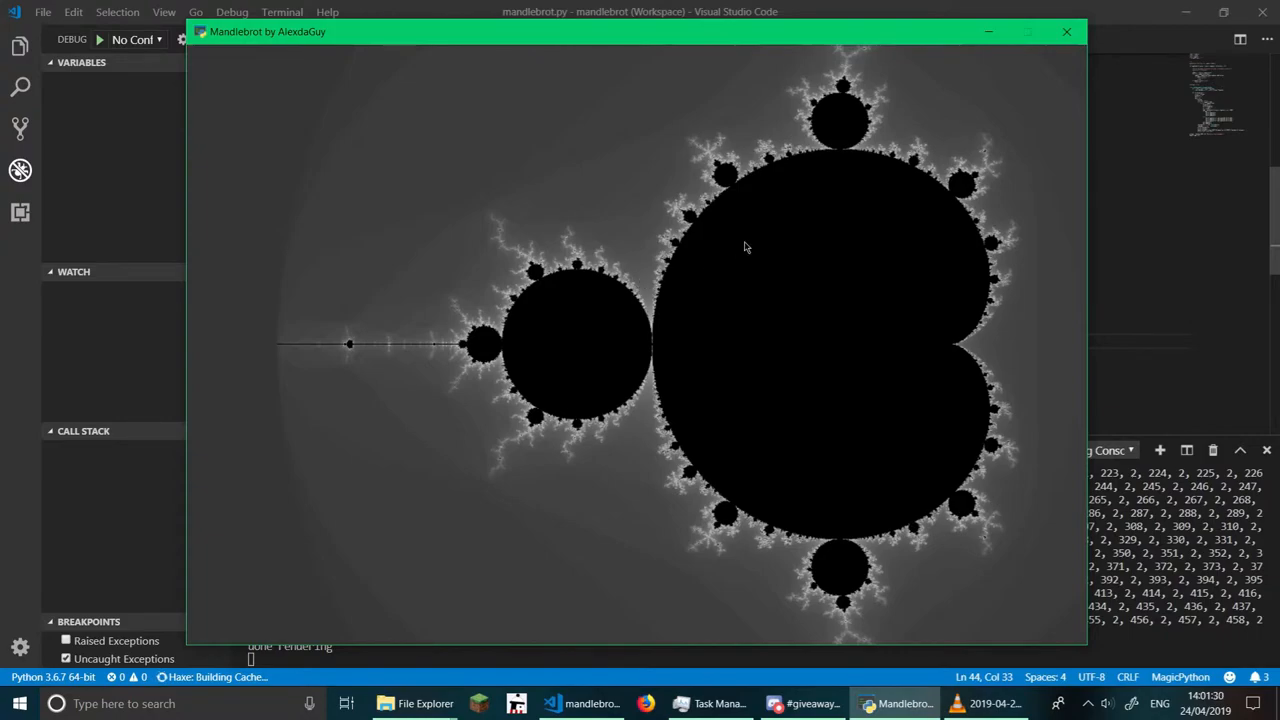
mouse_move(738, 250)
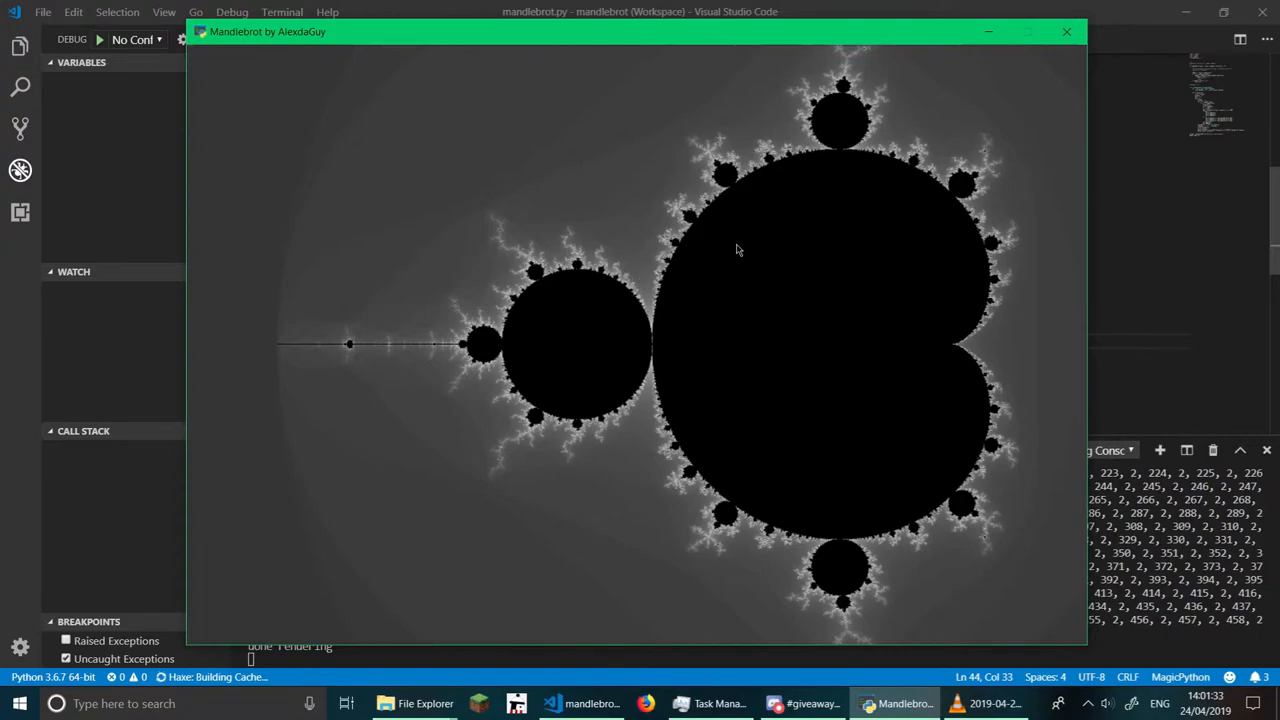